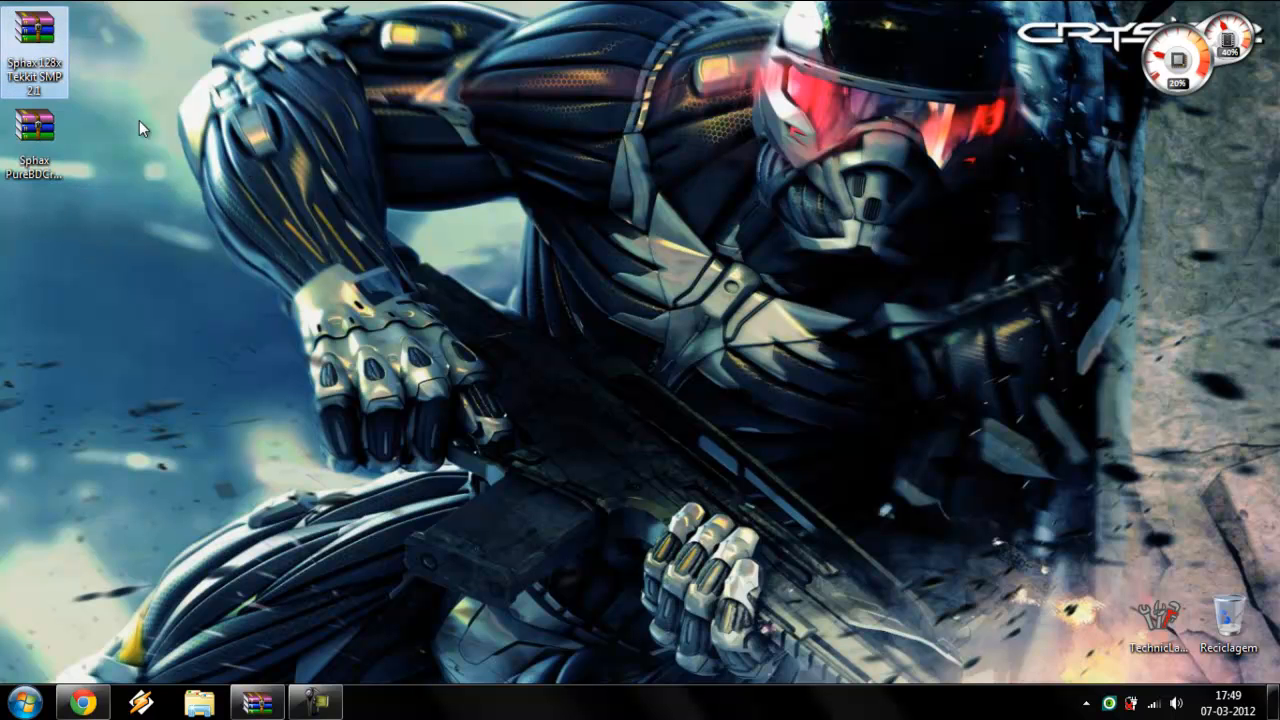
mouse_move(160, 64)
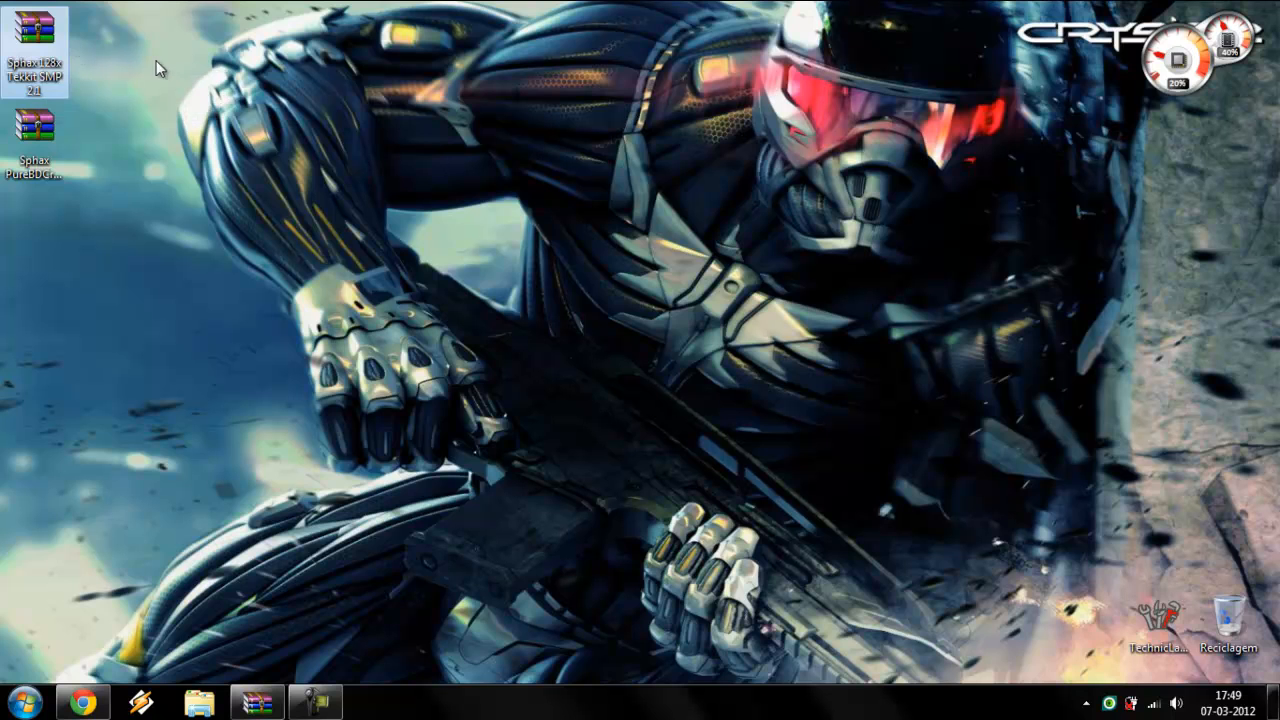
mouse_move(79, 78)
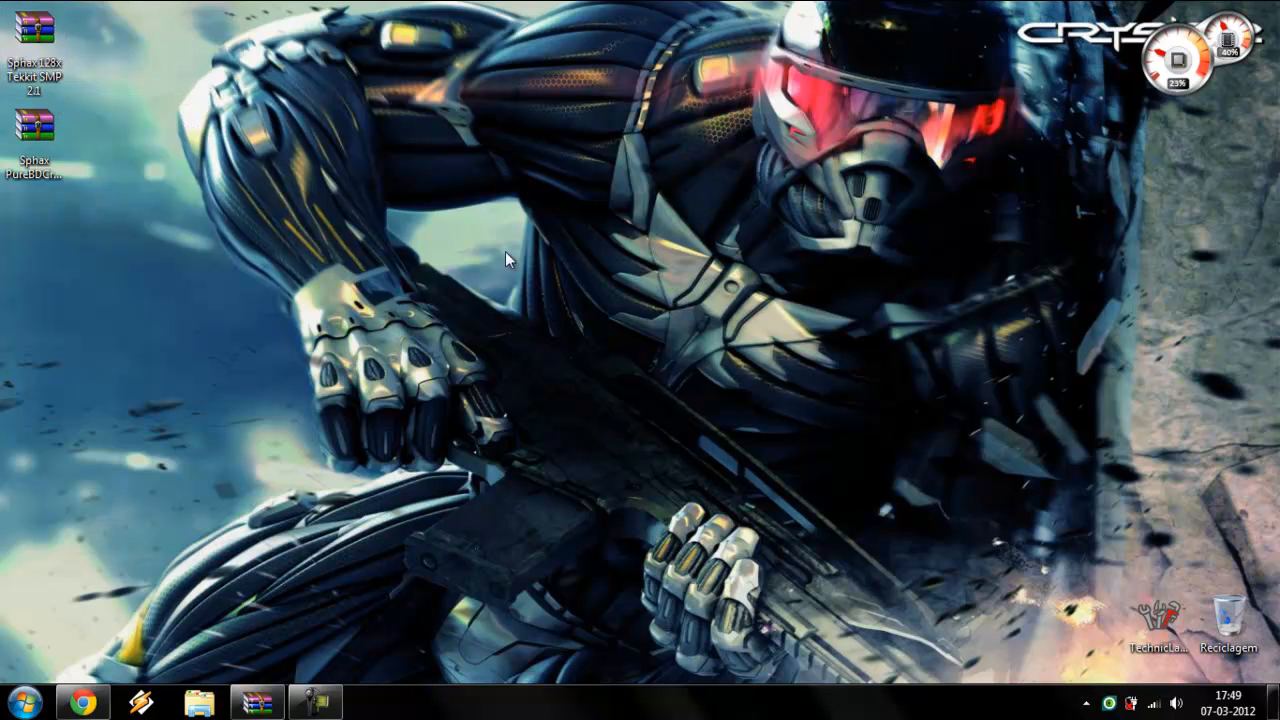
mouse_move(401, 391)
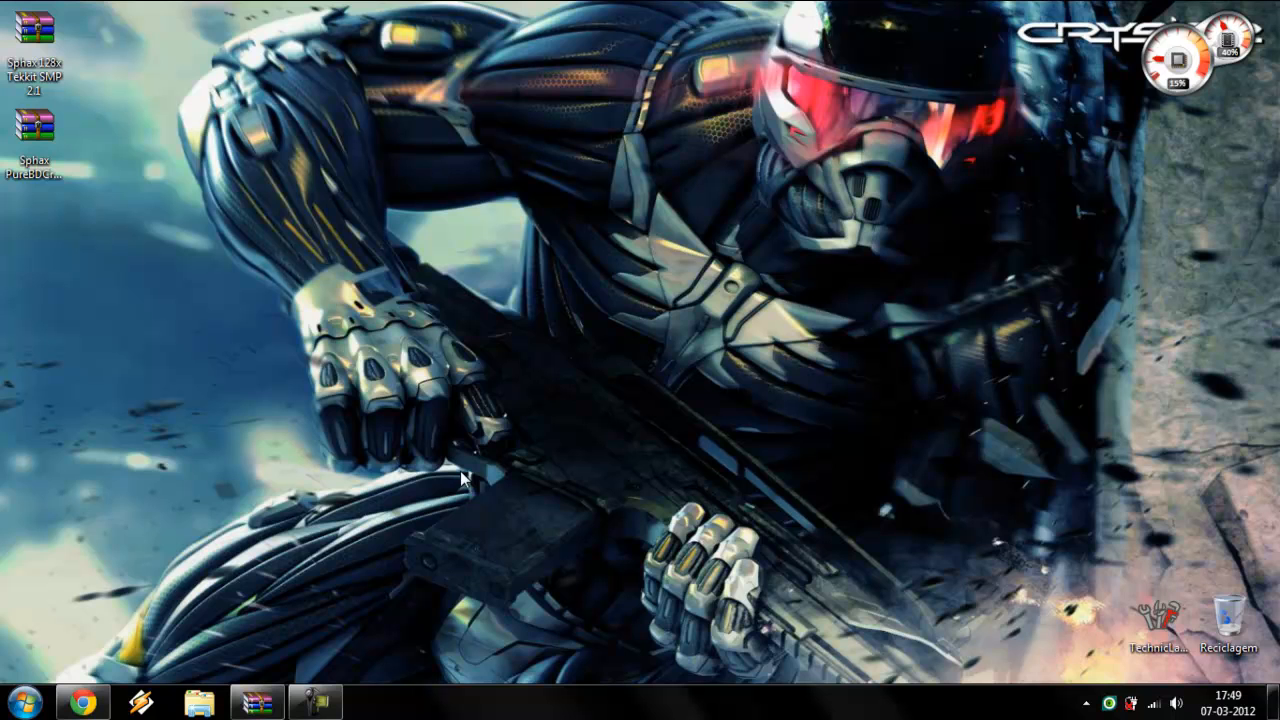
mouse_move(168, 114)
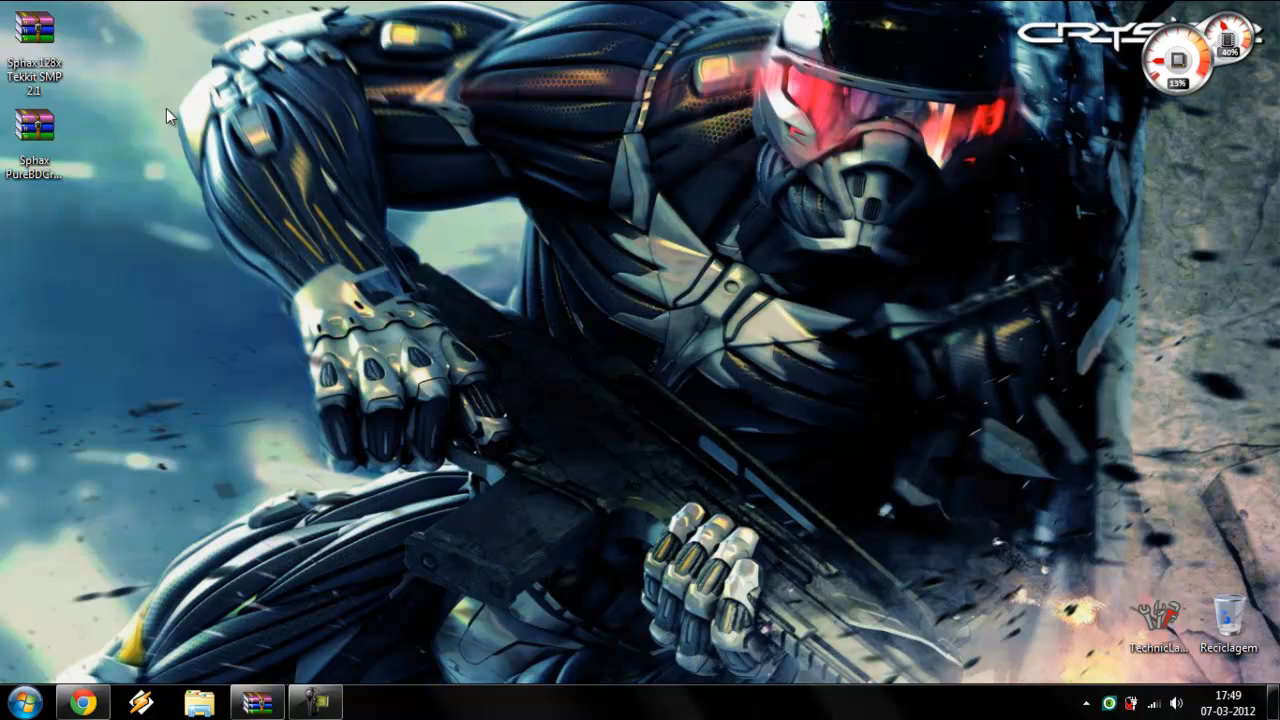
mouse_move(96, 702)
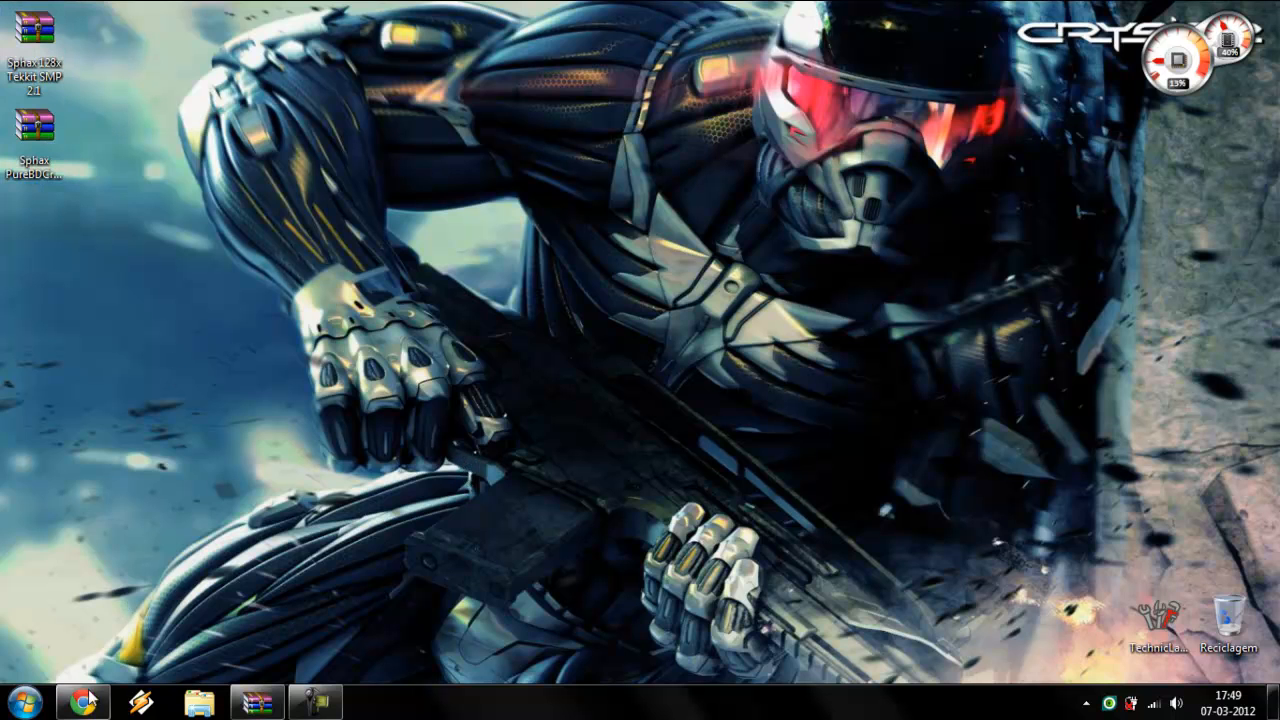
Bring up Chrome from the taskbar showing the BDcraft Sphax PureBDcraft page.
click(80, 700)
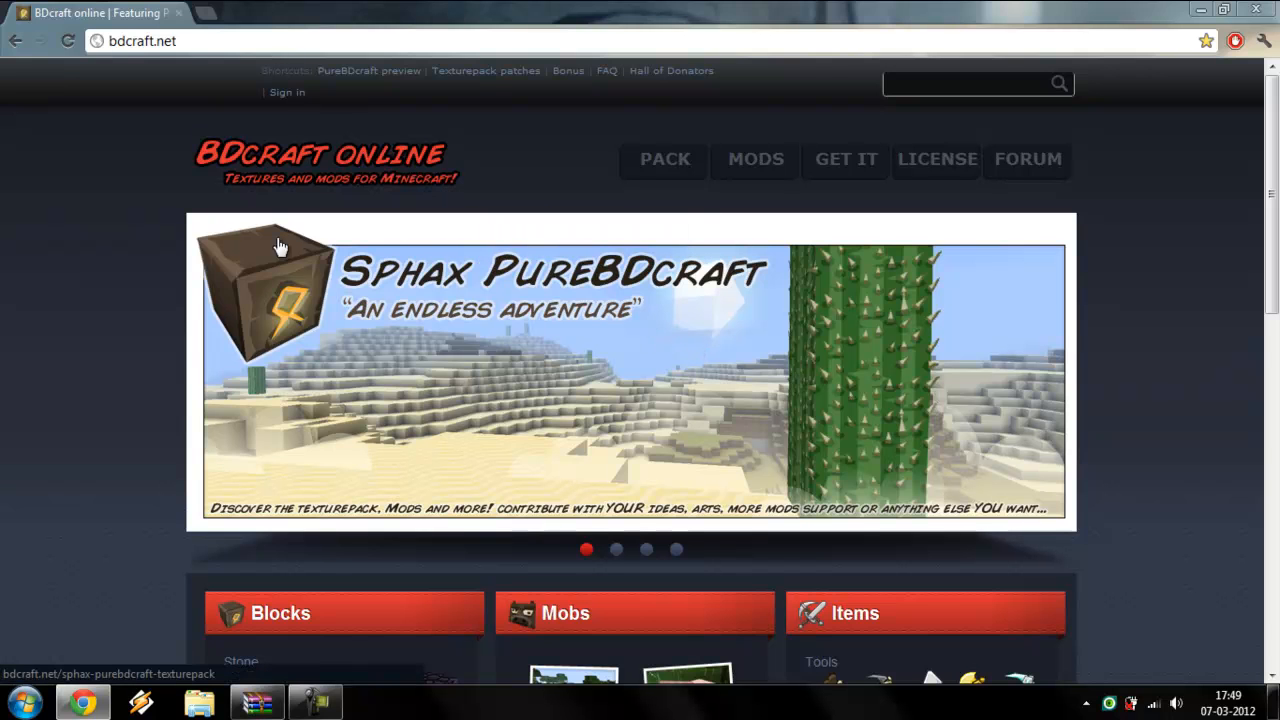
mouse_move(522, 327)
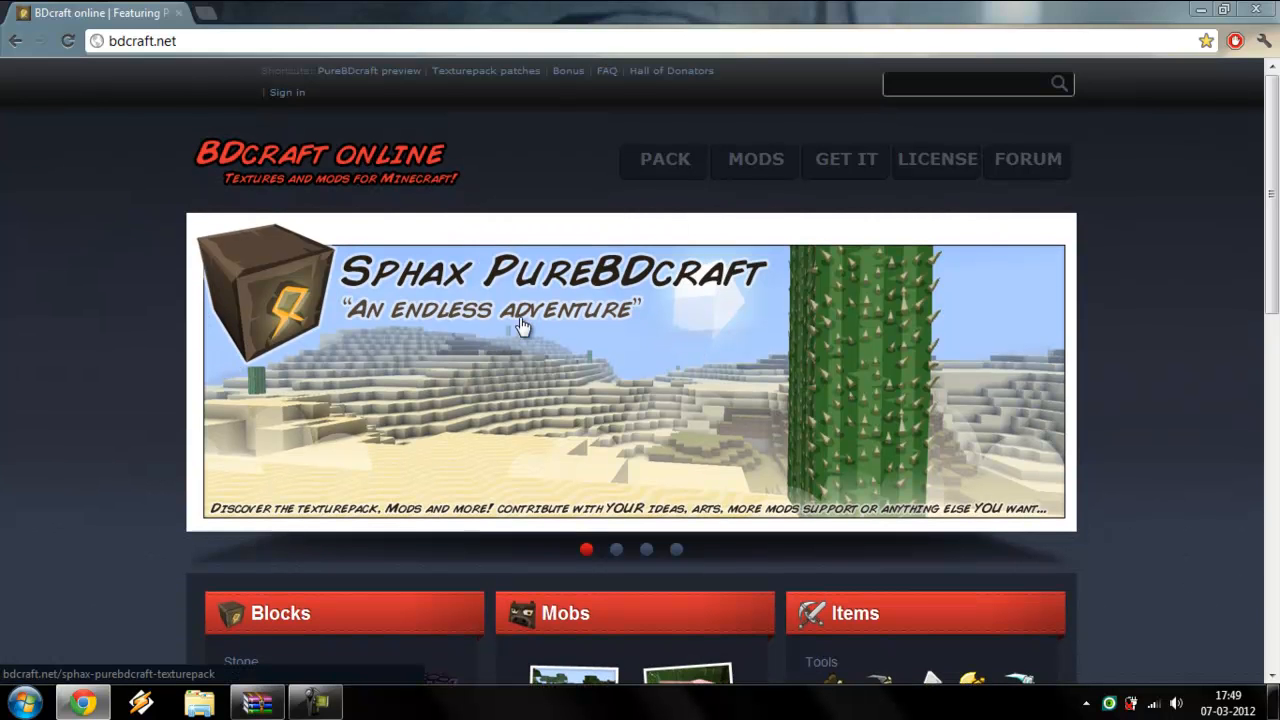
Open the Sphax PureBDcraft download page and highlight the recommended 128x128 version's name.
click(522, 328)
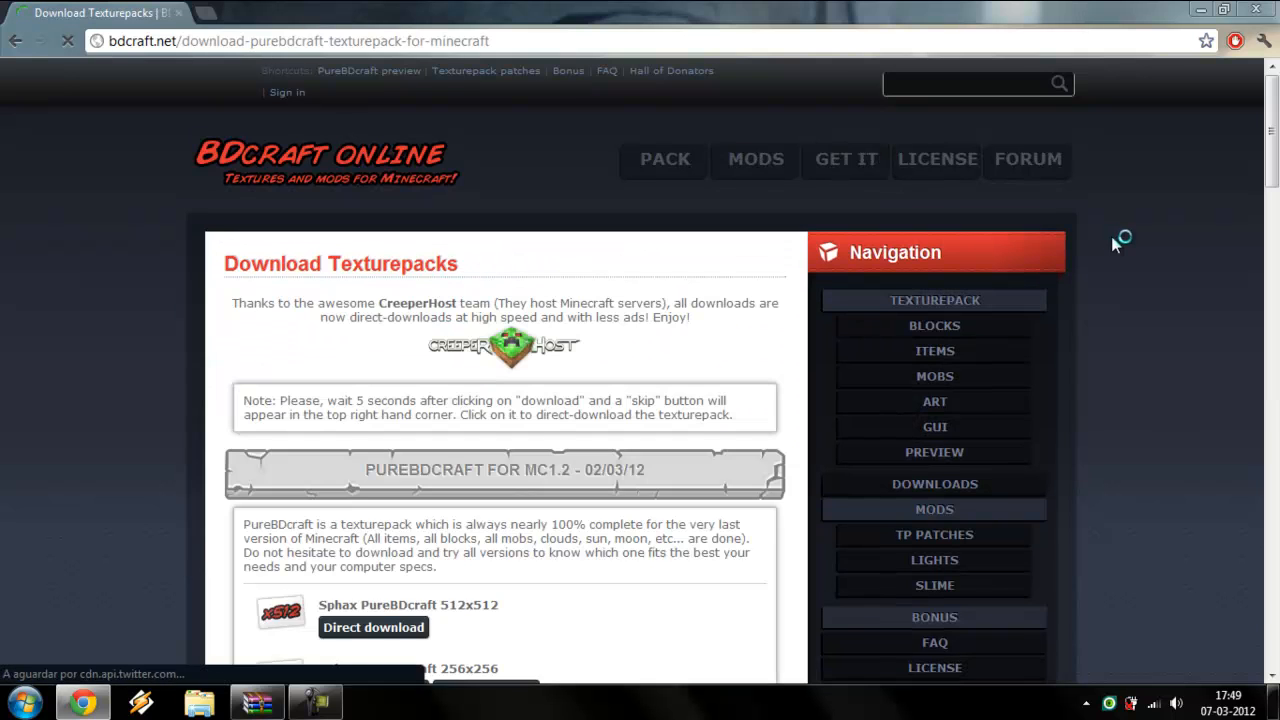
scroll(down, 3)
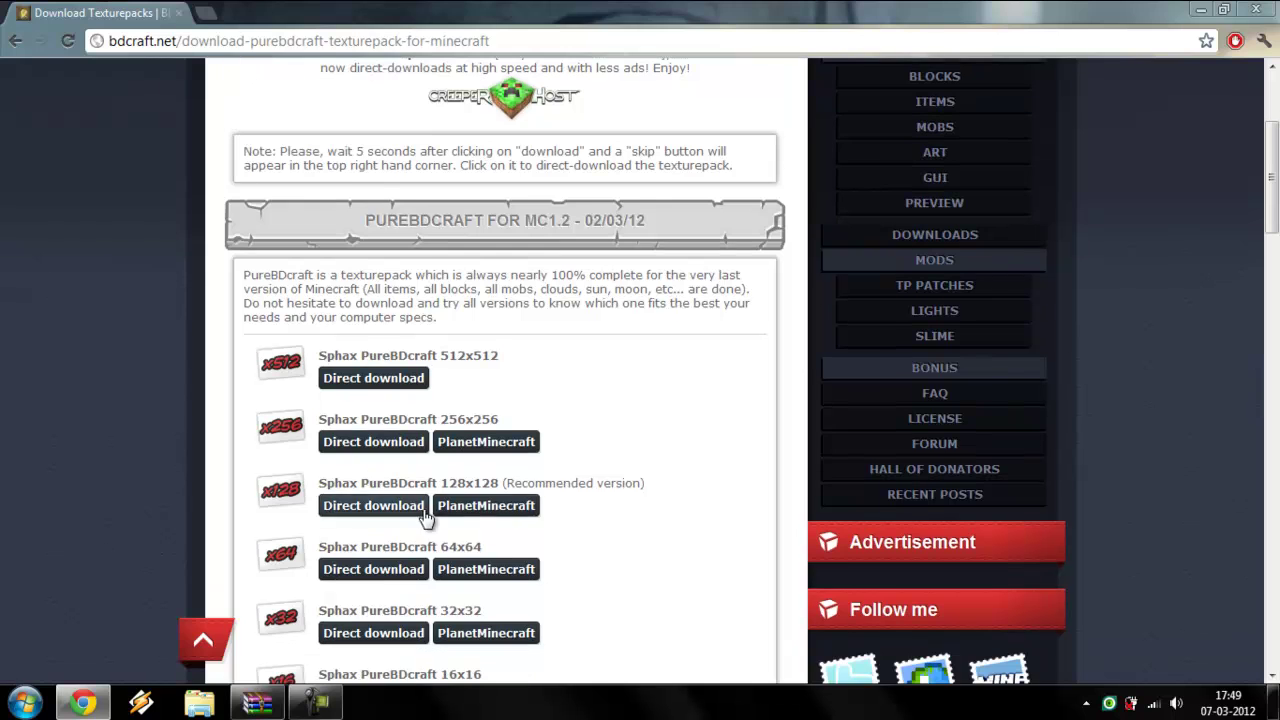
double_click(333, 483)
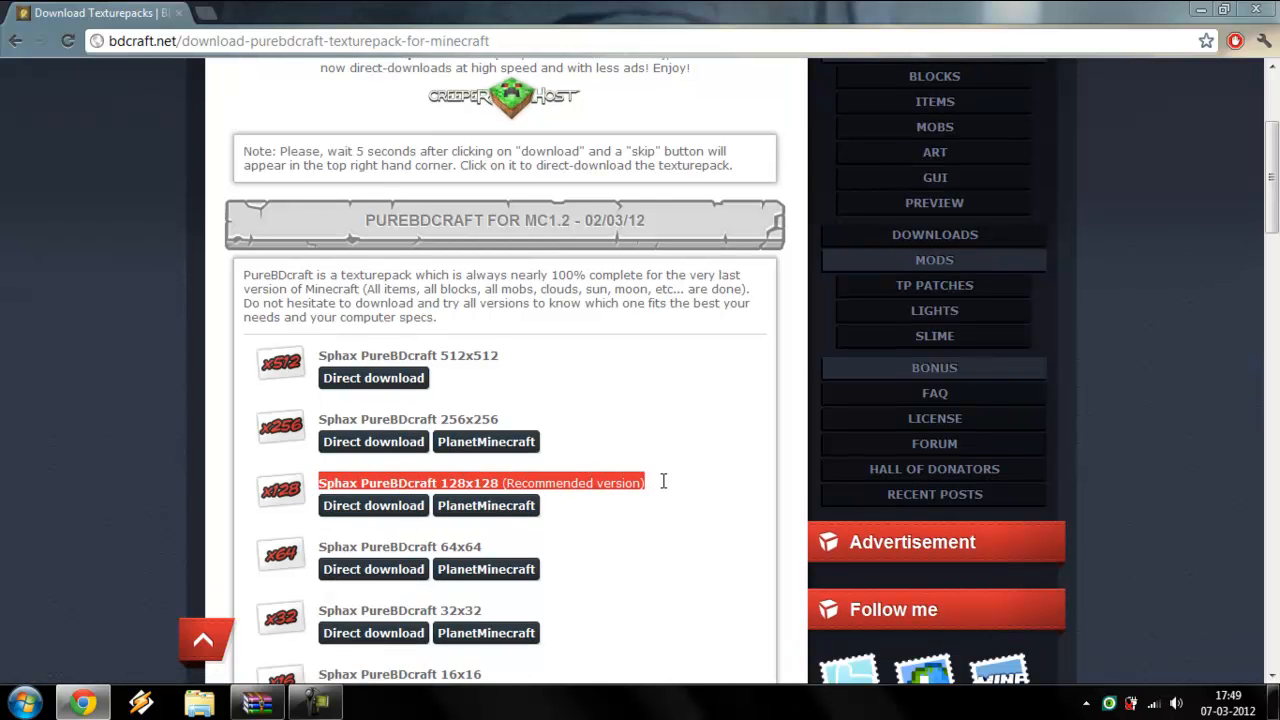
scroll(down, 3)
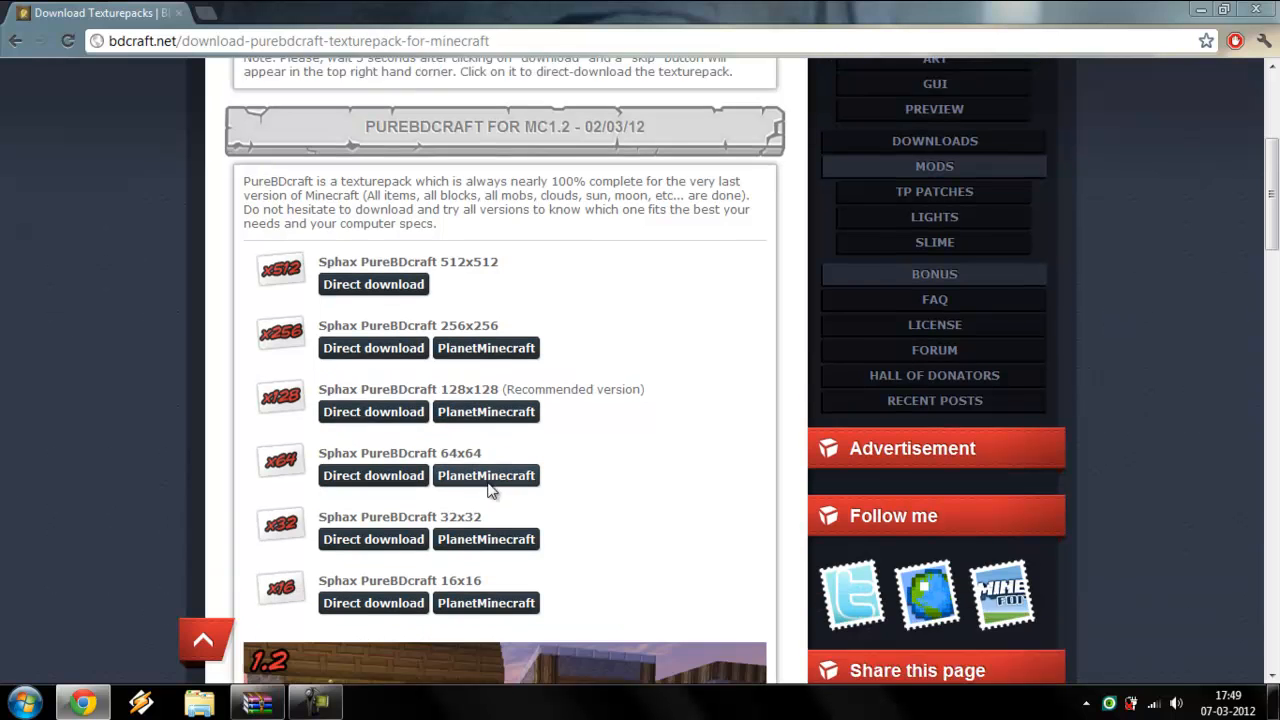
scroll(down, 3)
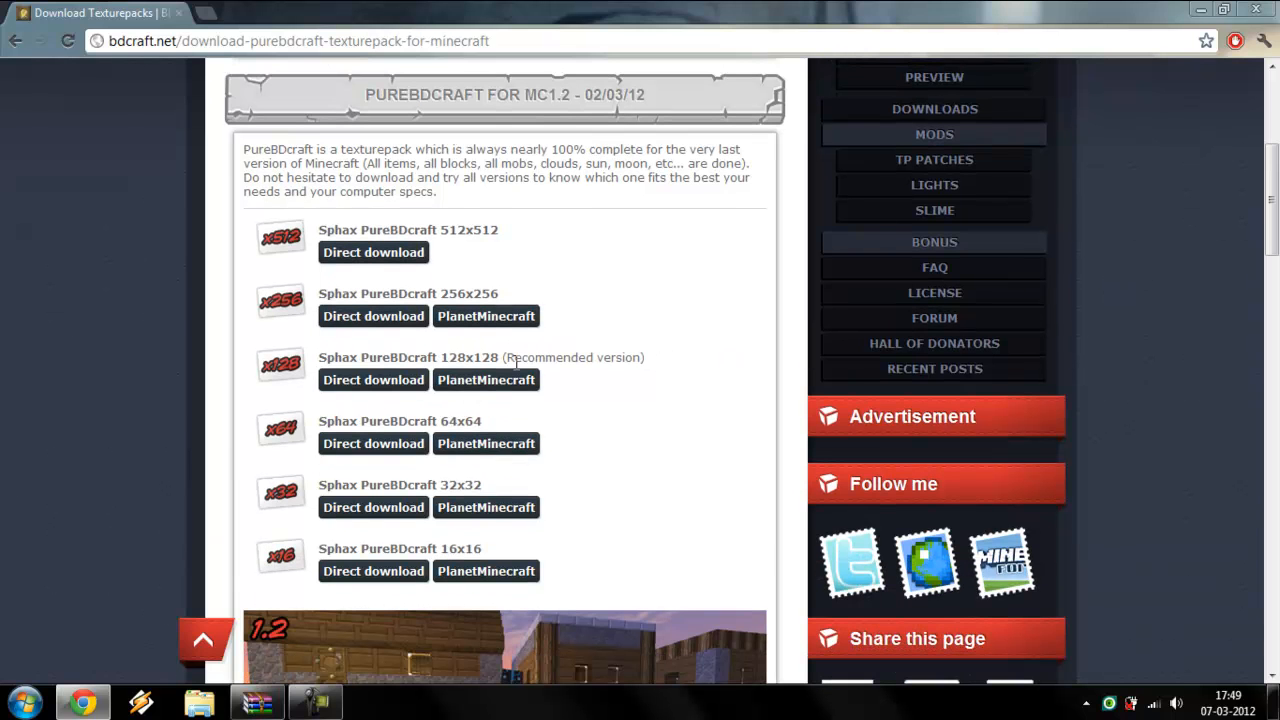
mouse_move(505, 292)
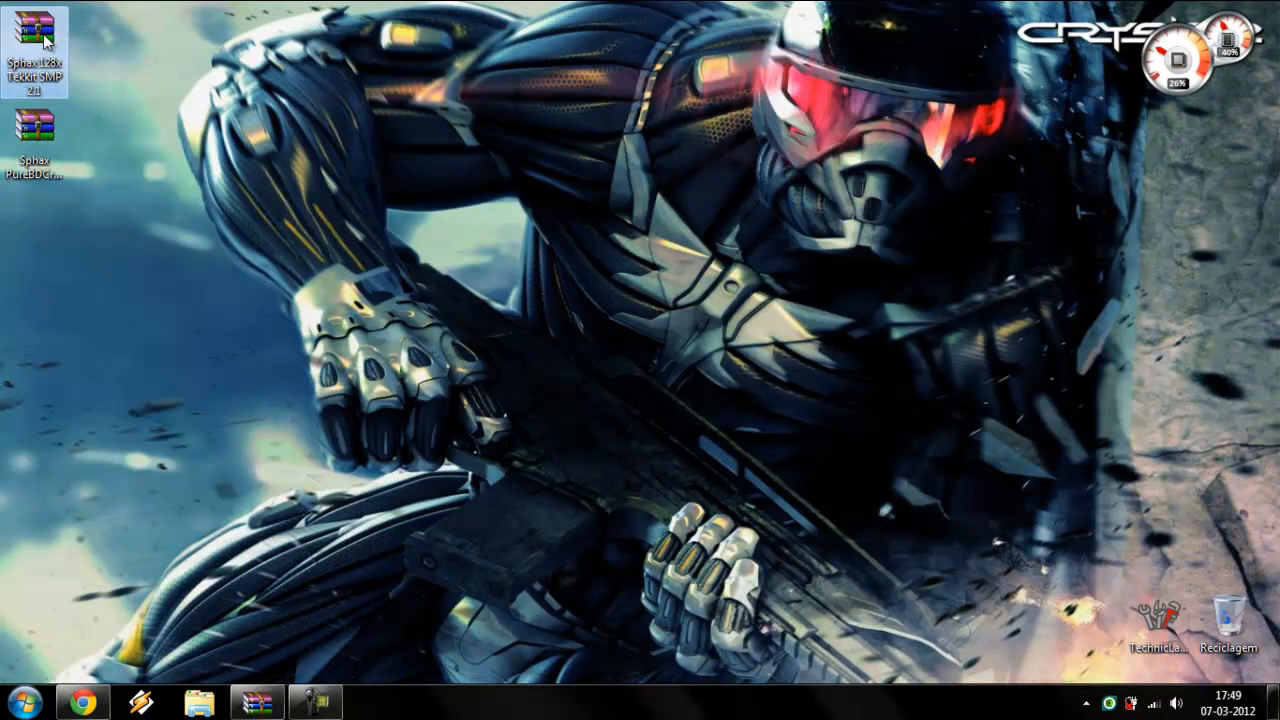
mouse_move(55, 40)
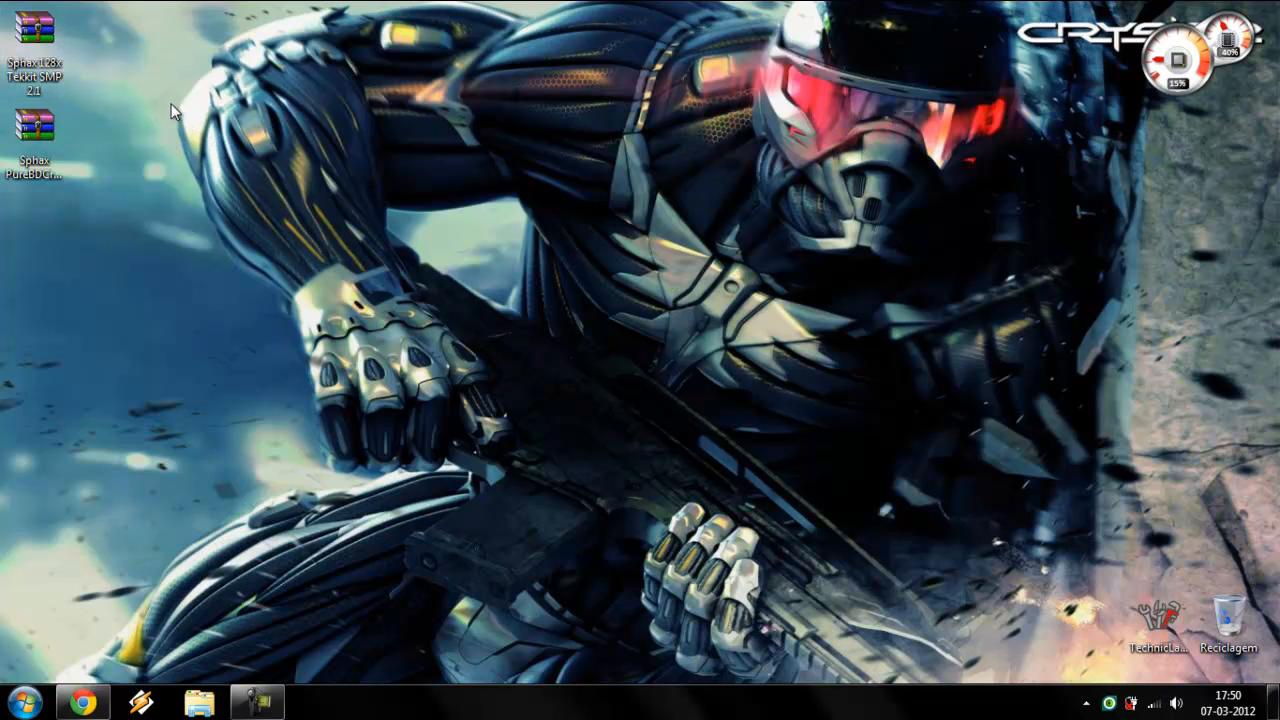
mouse_move(518, 376)
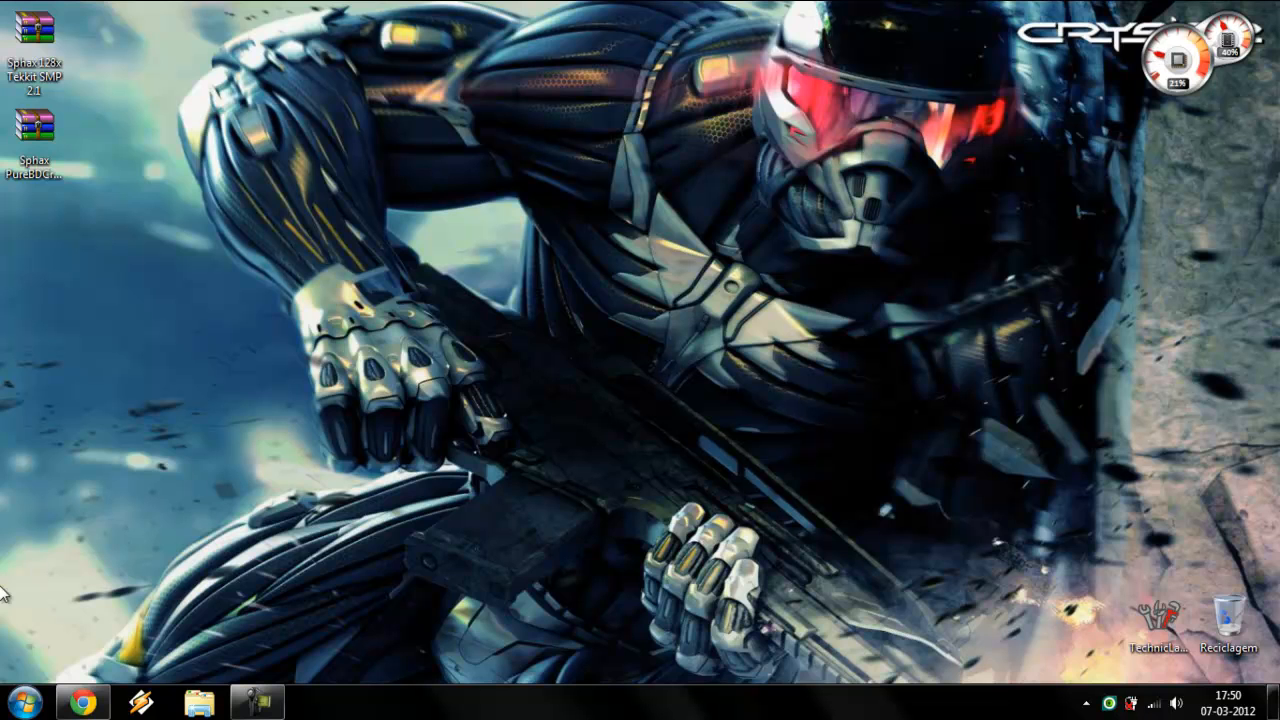
mouse_move(220, 638)
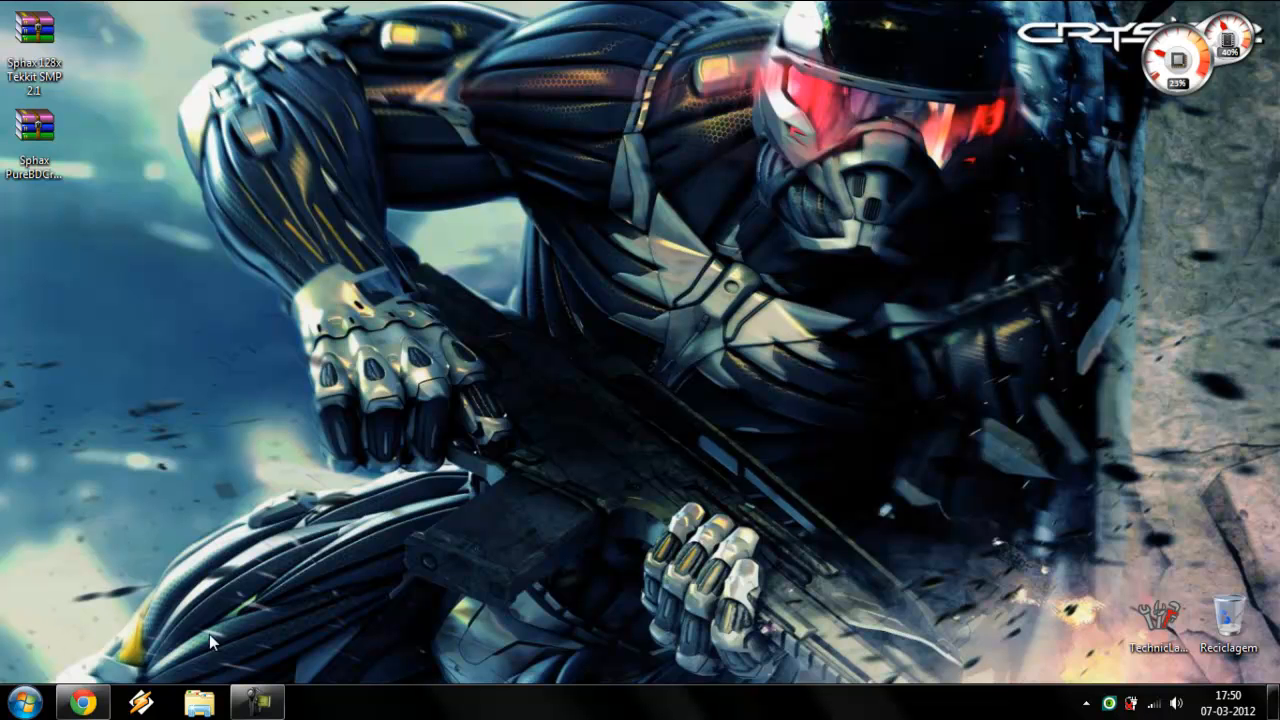
mouse_move(281, 231)
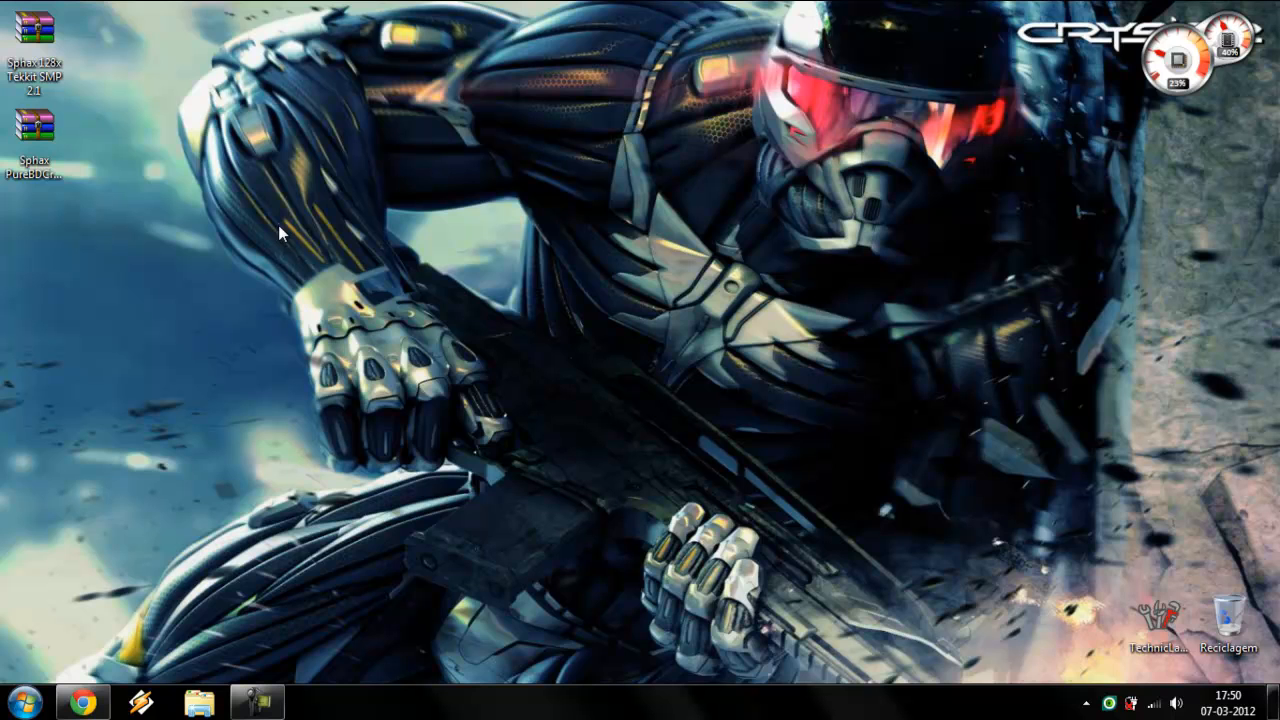
mouse_move(108, 22)
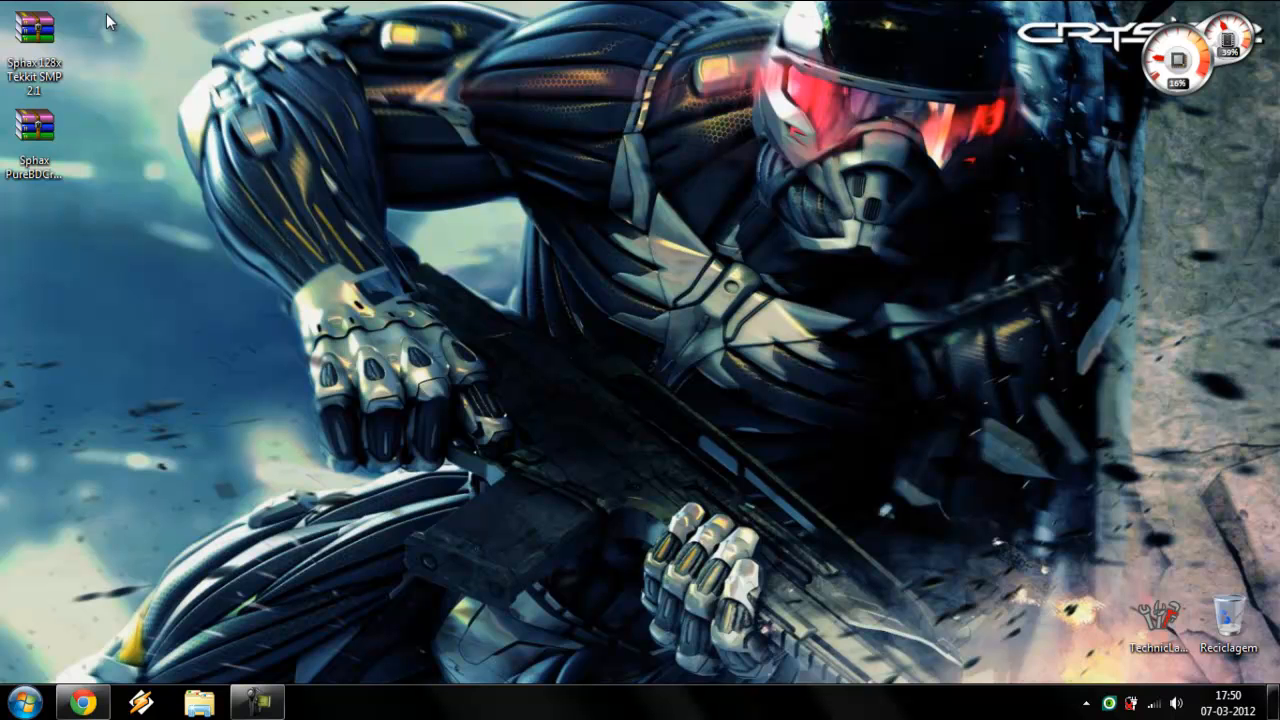
mouse_move(45, 10)
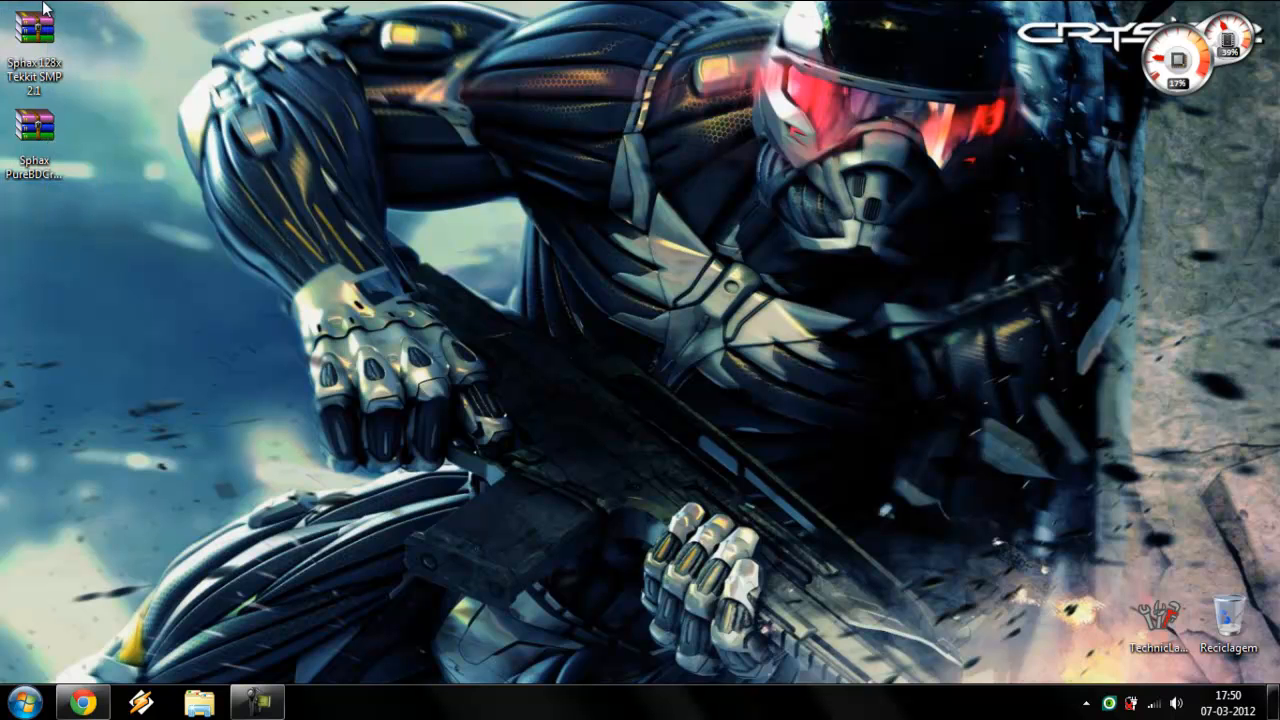
Open the Start menu after closing the browser.
click(27, 692)
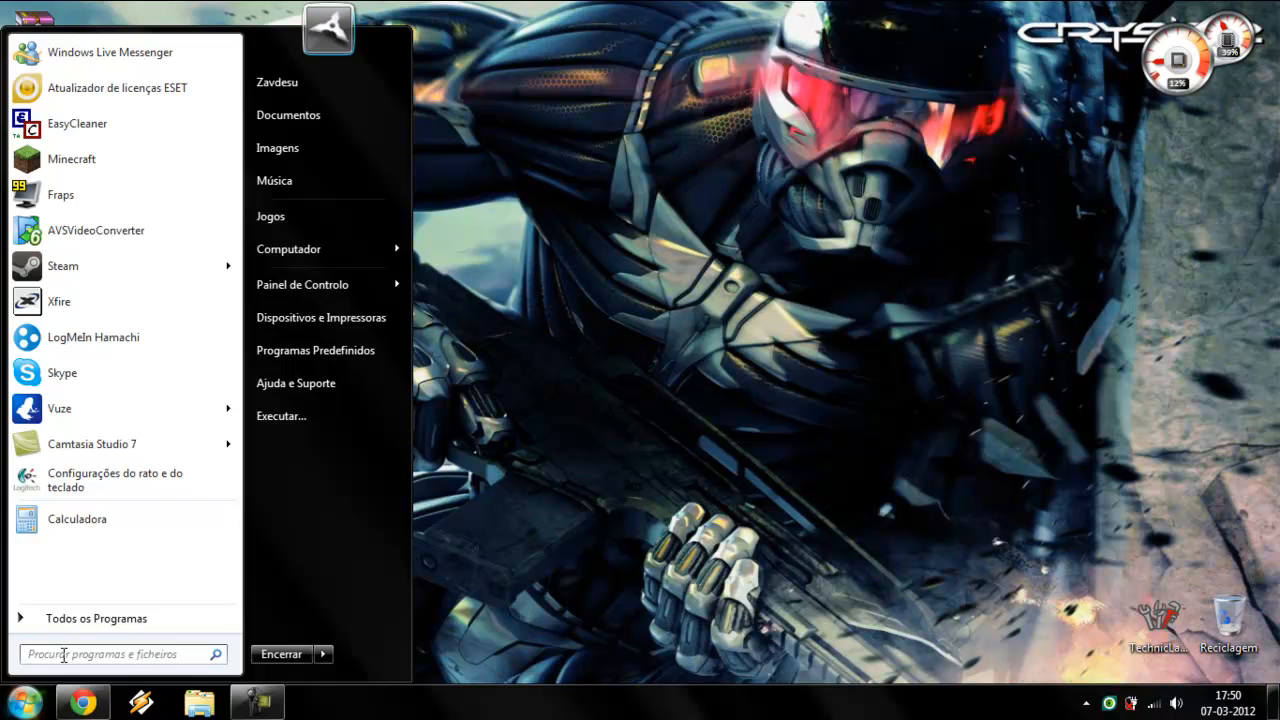
Search %appdata% from the Start menu to open the Roaming folder.
text(%%)
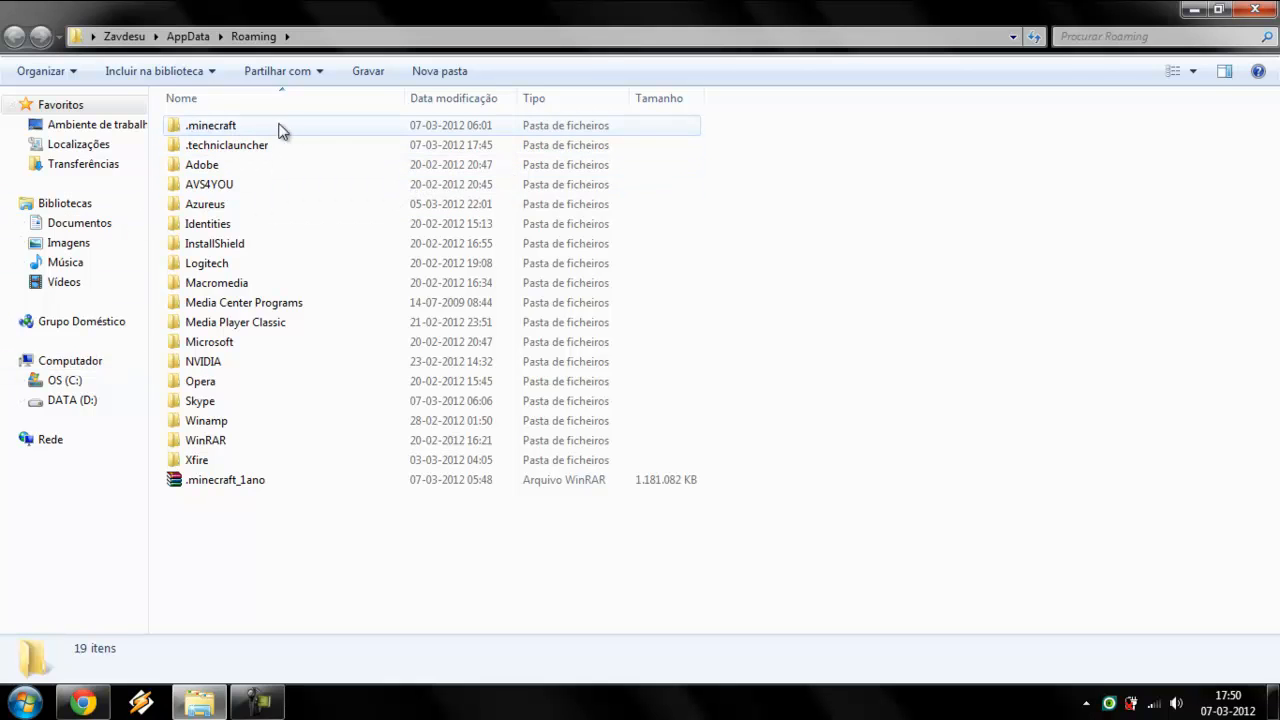
mouse_move(230, 132)
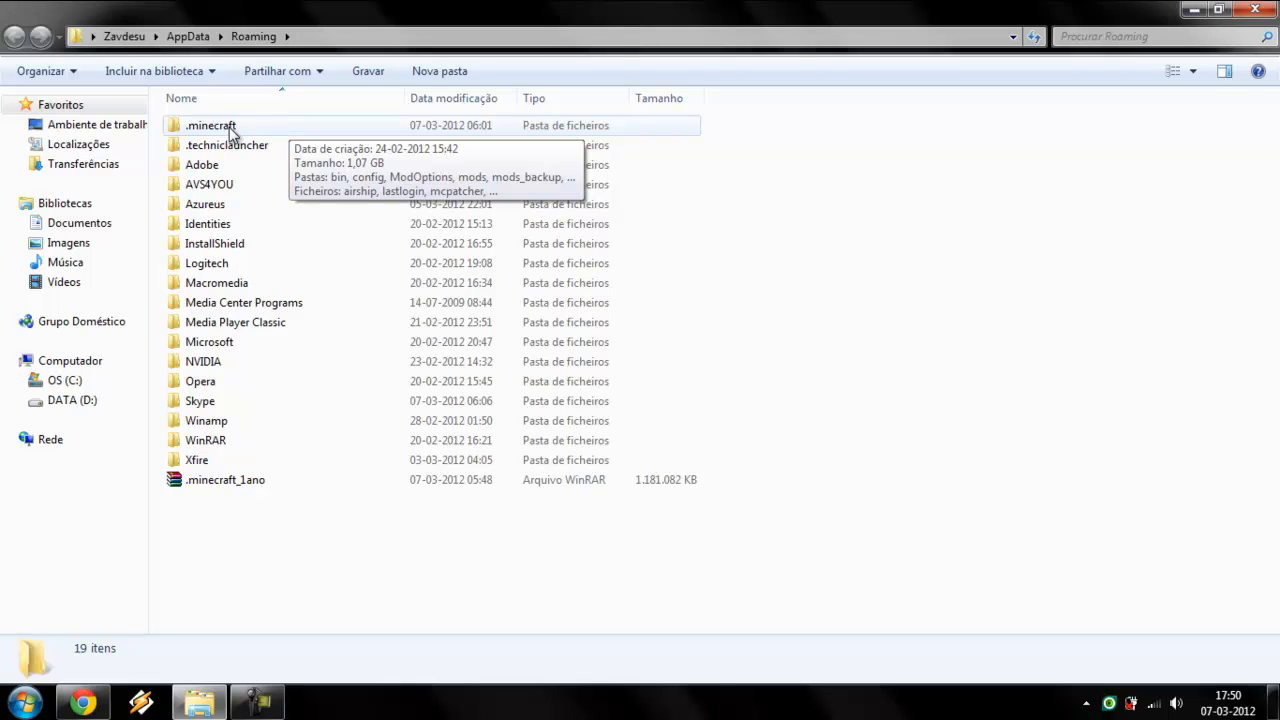
mouse_move(232, 155)
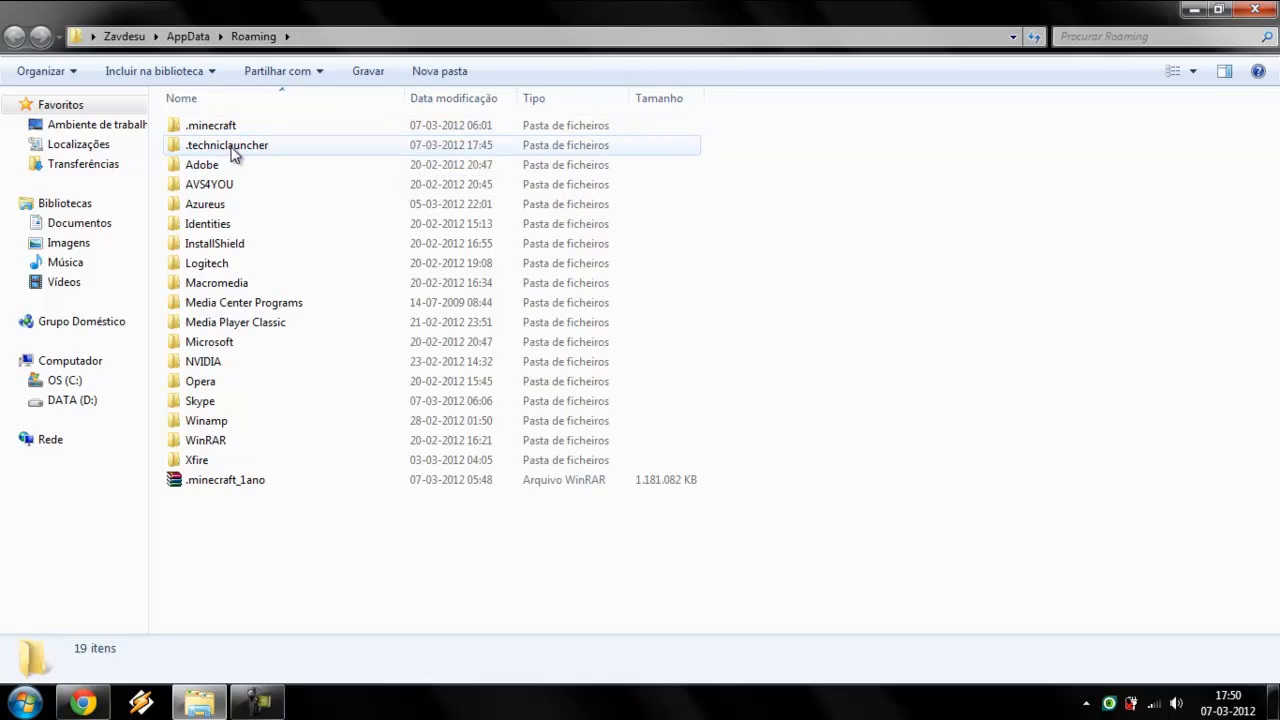
Navigate to .techniclauncher > tekkit > texturepacks and paste both Sphax archives there.
double_click(227, 144)
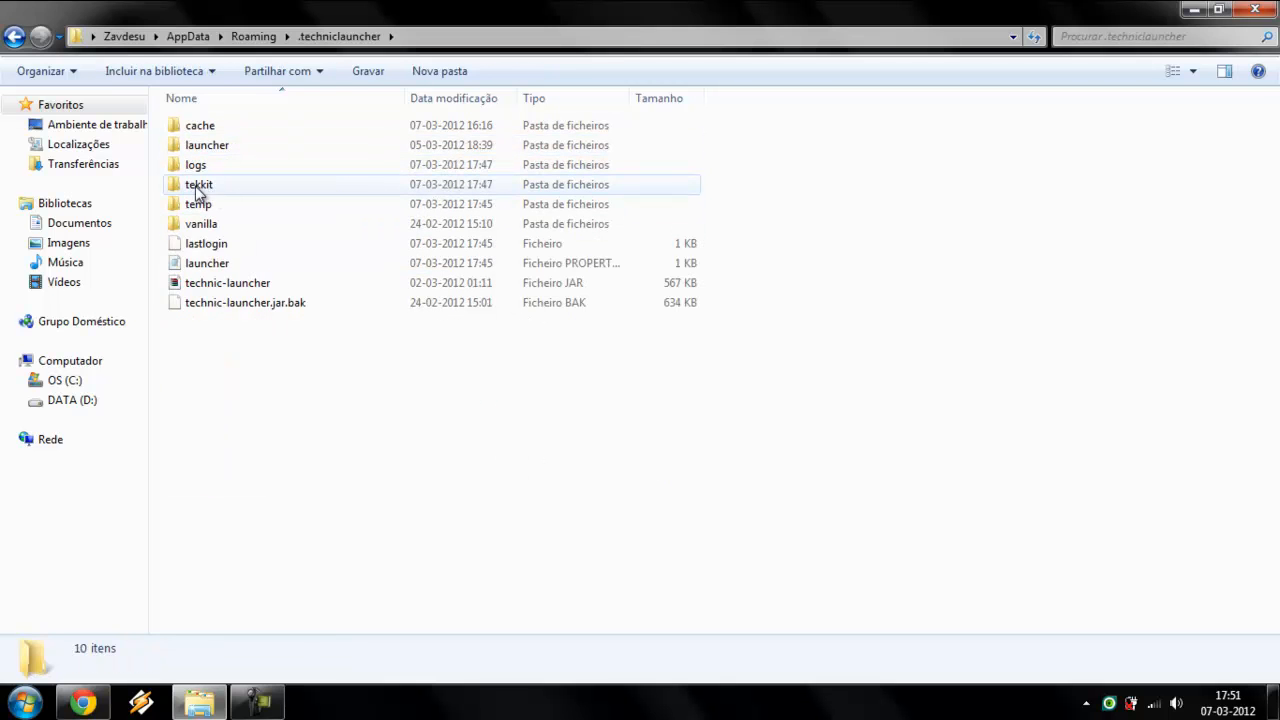
double_click(199, 184)
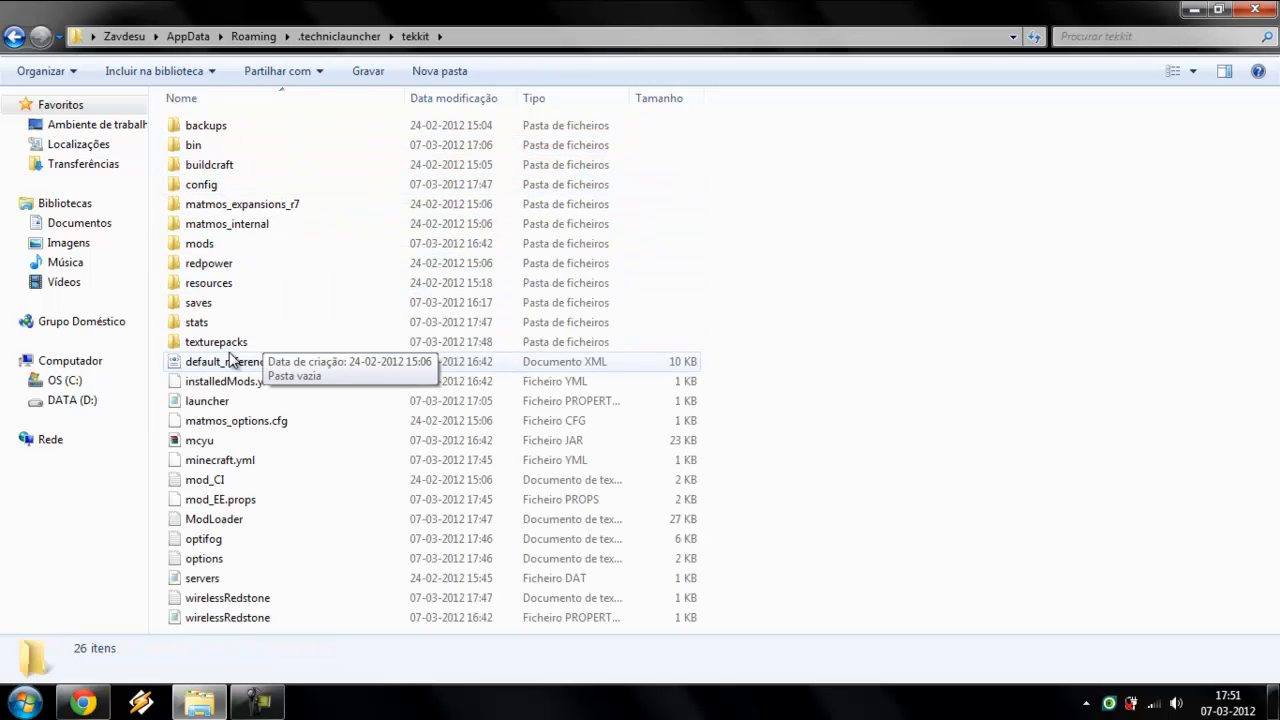
click(216, 342)
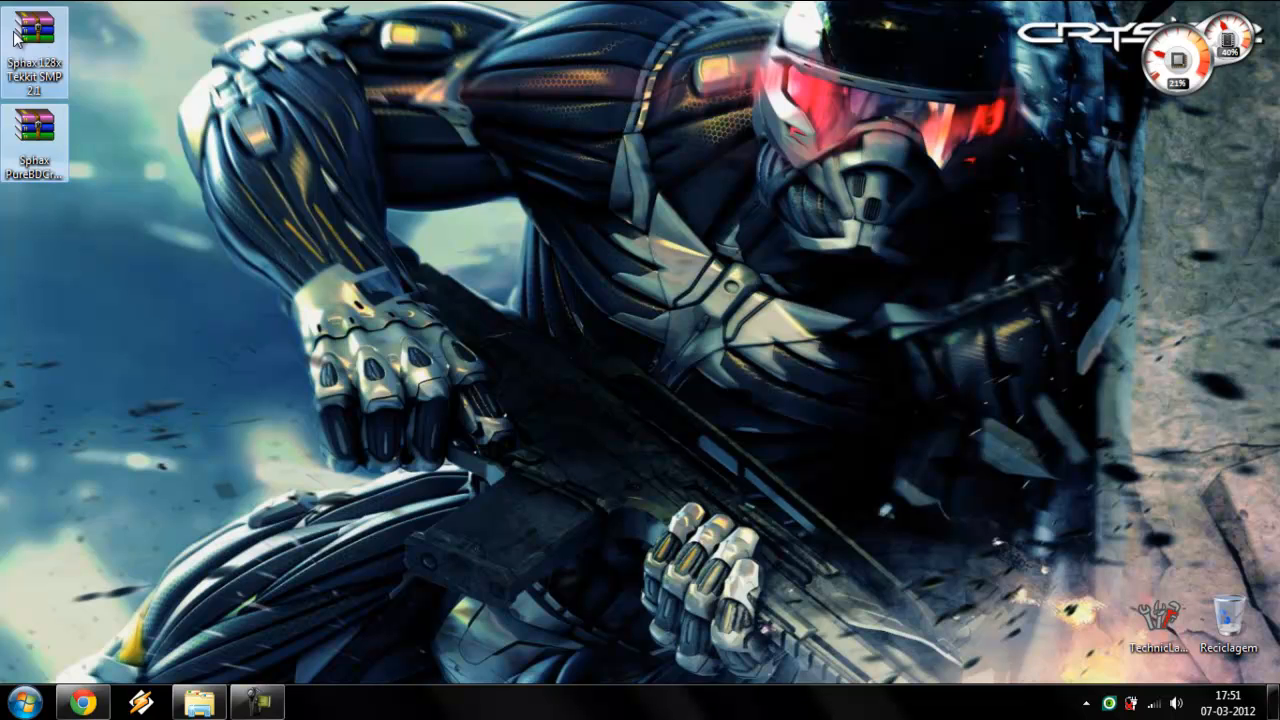
mouse_move(250, 627)
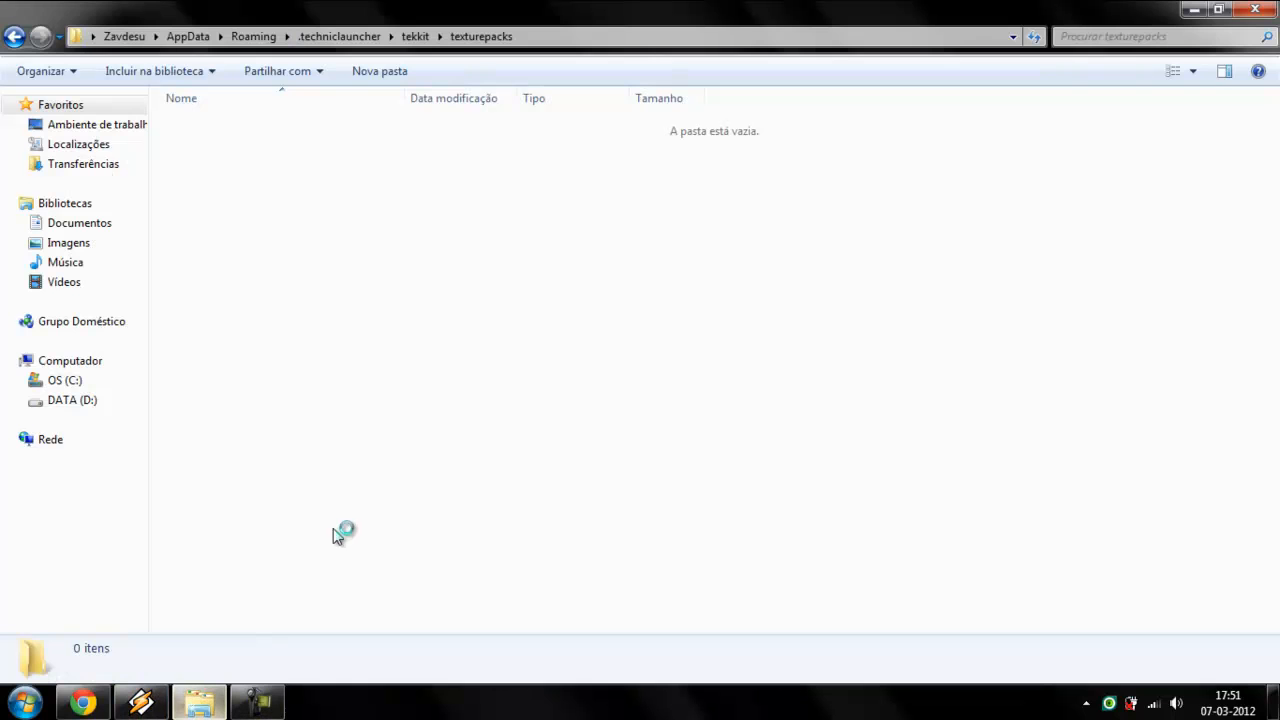
mouse_move(508, 284)
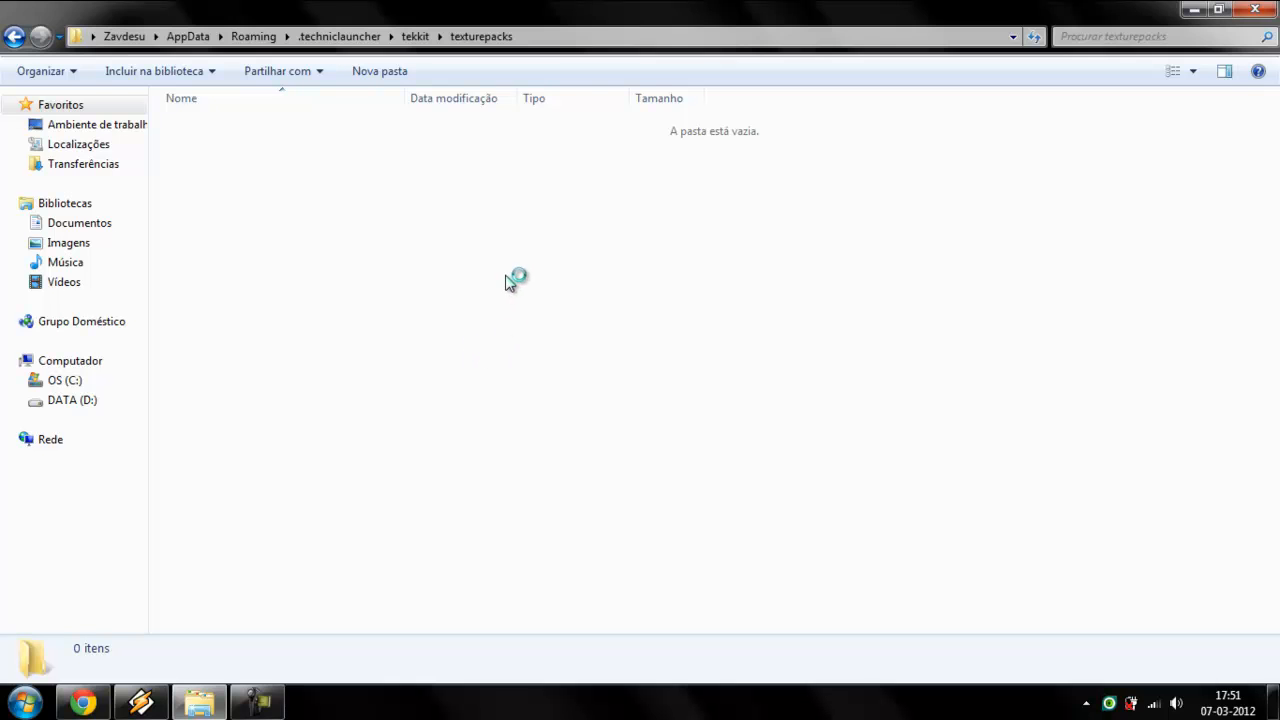
key(ctrl+v)
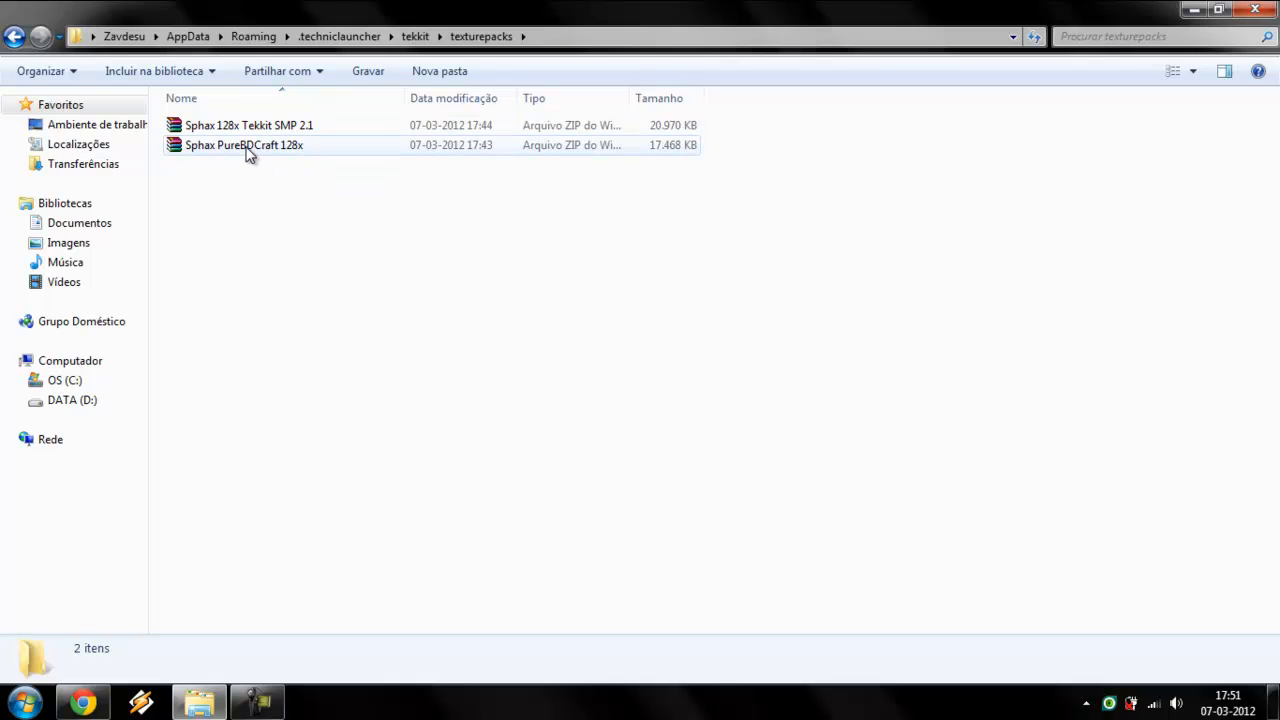
Open Sphax PureBDCraft 128x.zip in WinRAR and scroll through its contents.
double_click(243, 145)
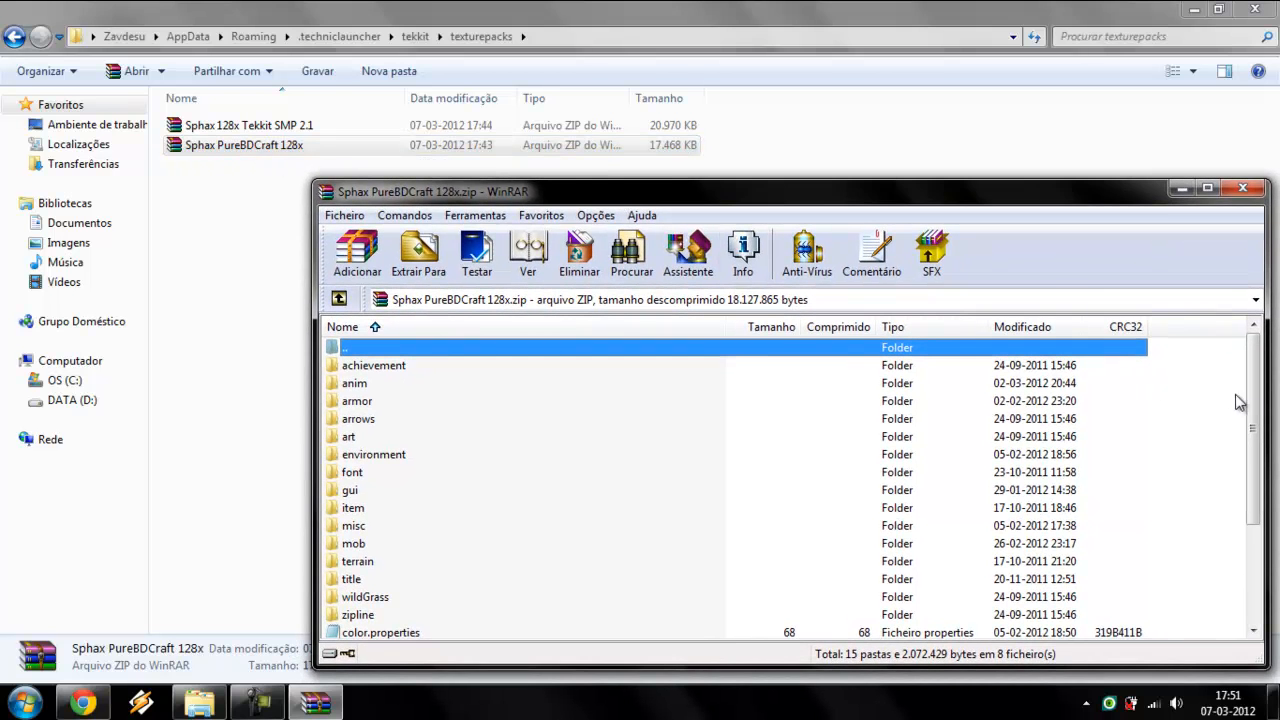
mouse_move(1256, 405)
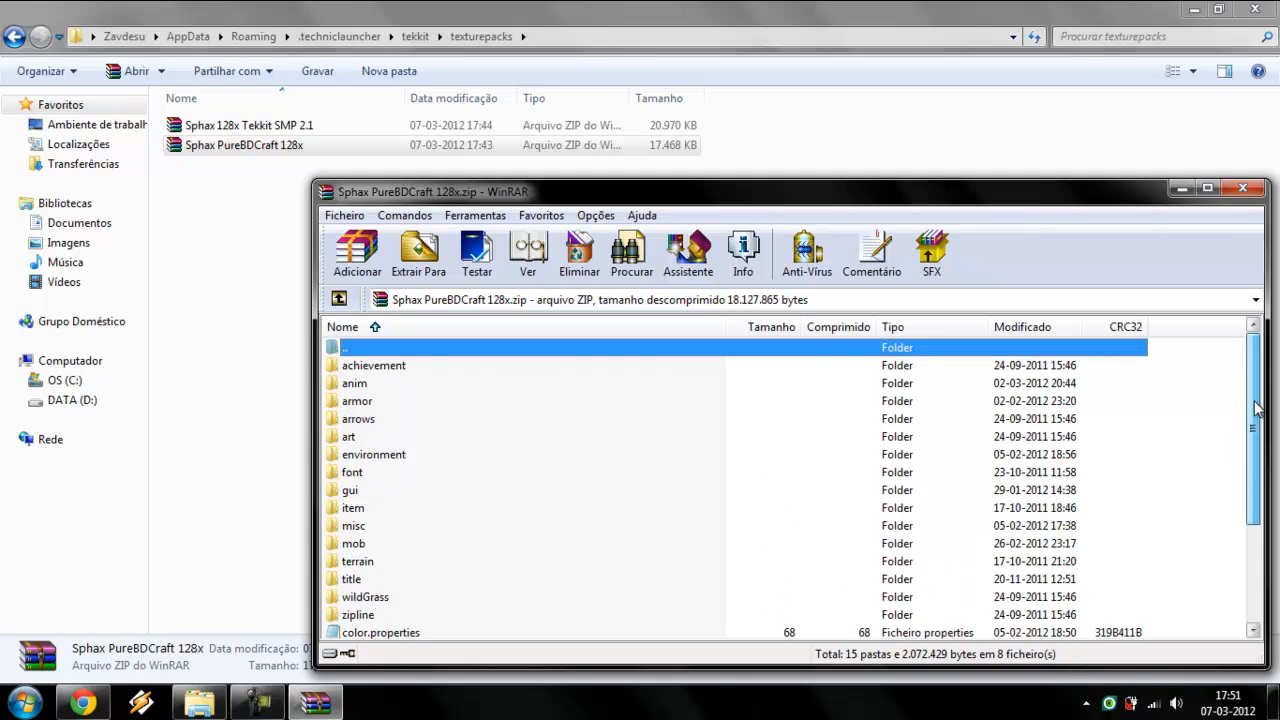
scroll(down, 3)
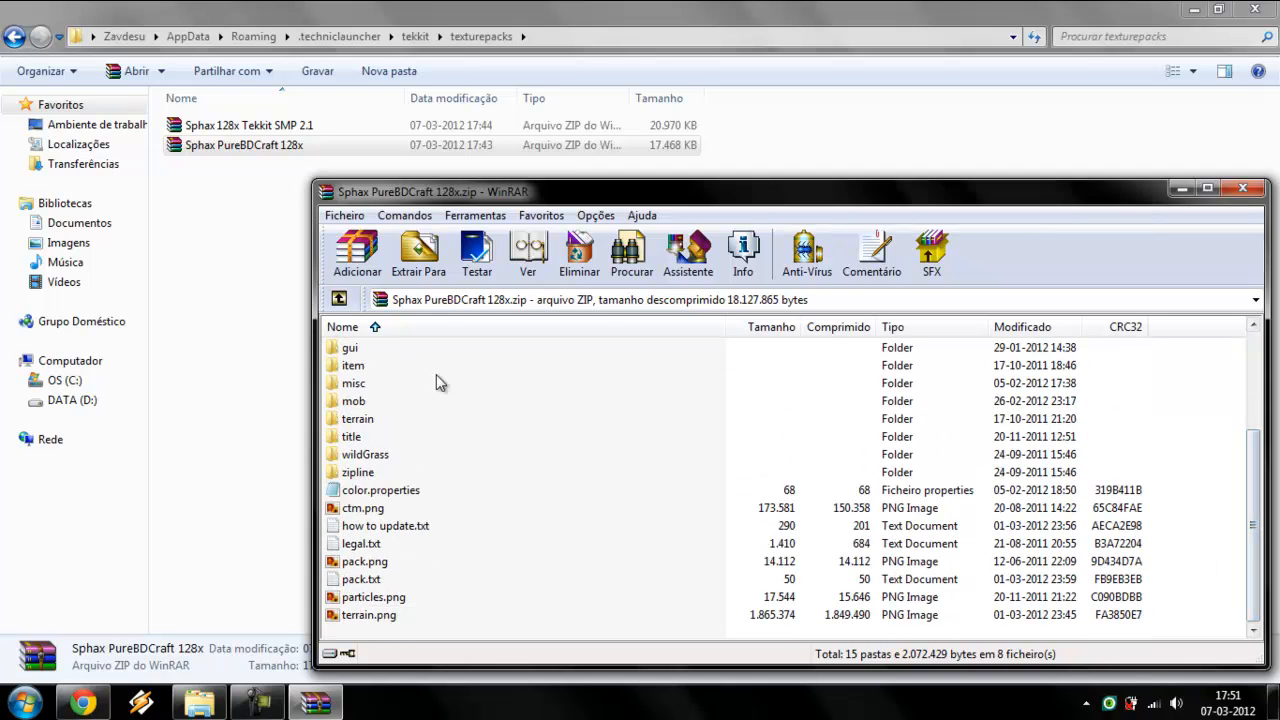
mouse_move(130, 210)
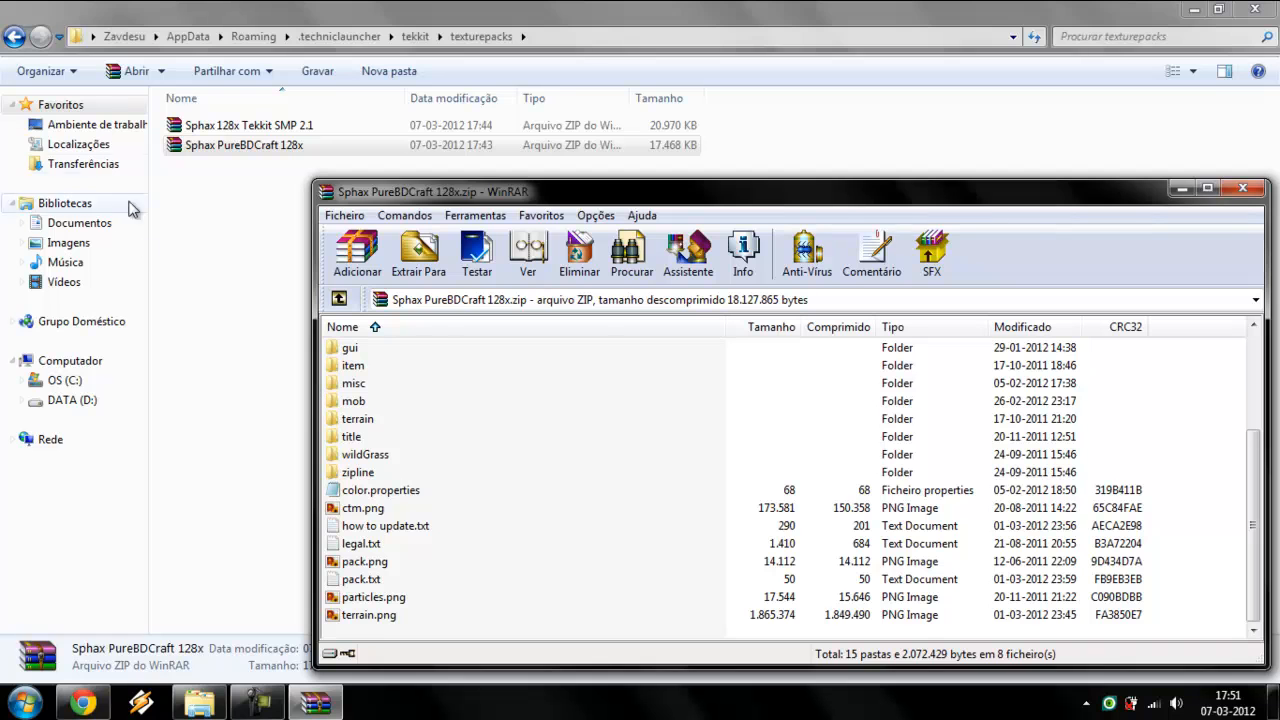
Copy everything from Sphax 128x Tekkit SMP 2.1.zip into the PureBDCraft 128x archive.
double_click(248, 125)
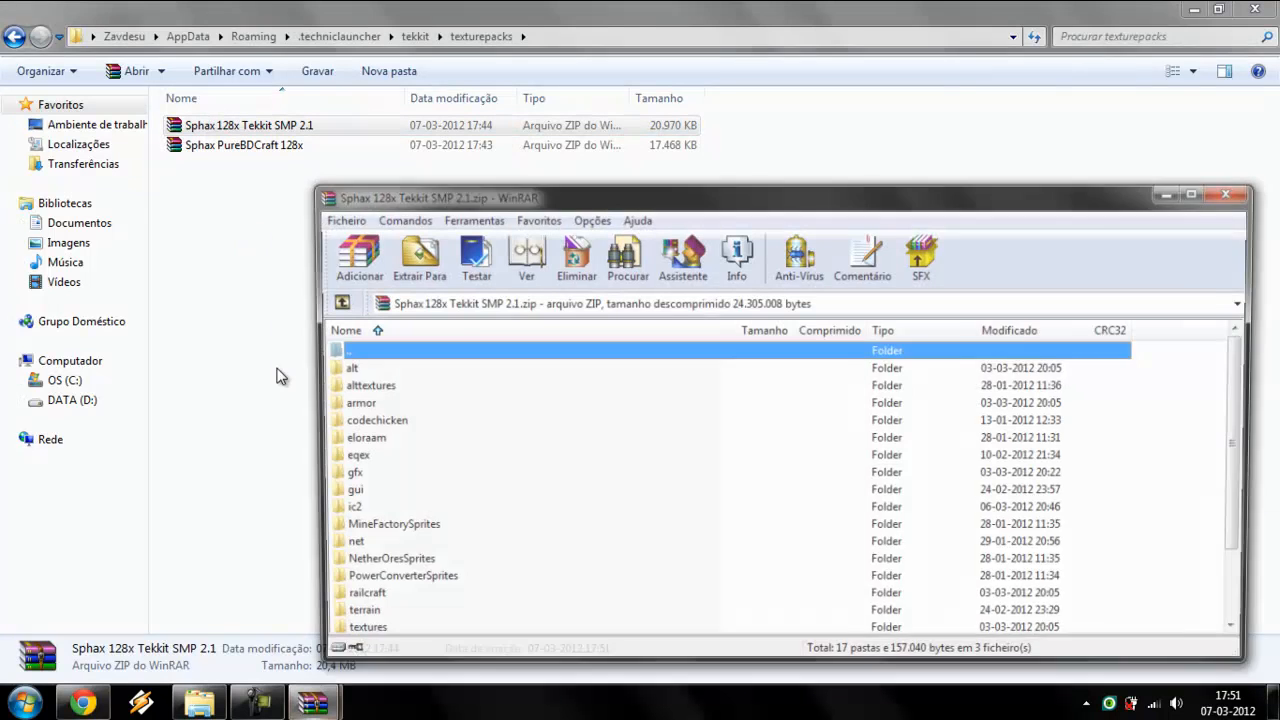
drag(438, 197, 225, 67)
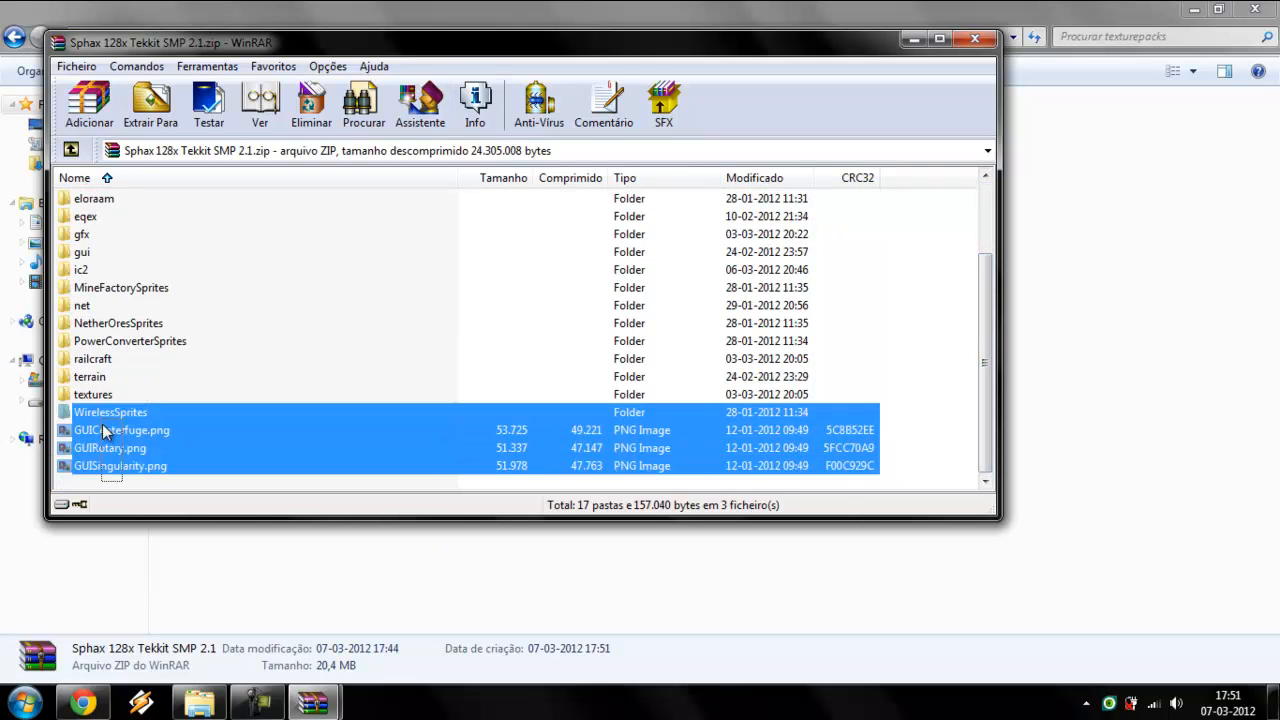
key(ctrl+a)
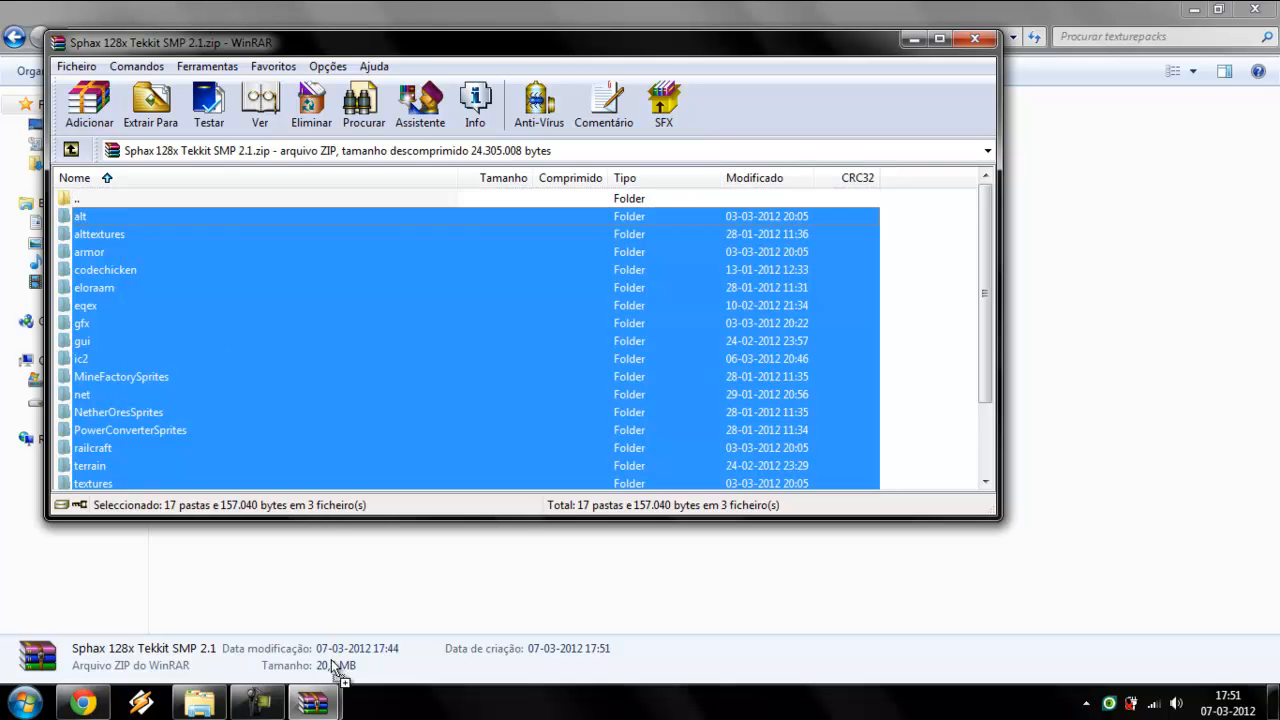
mouse_move(310, 700)
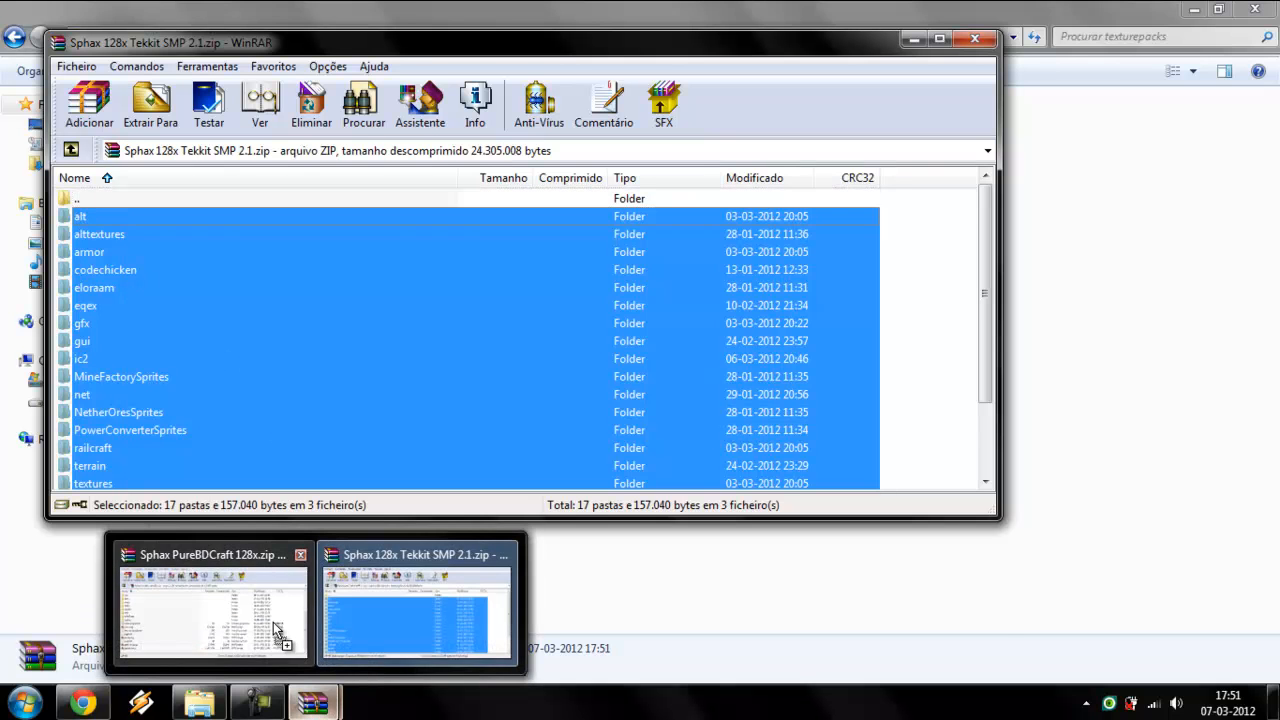
click(210, 615)
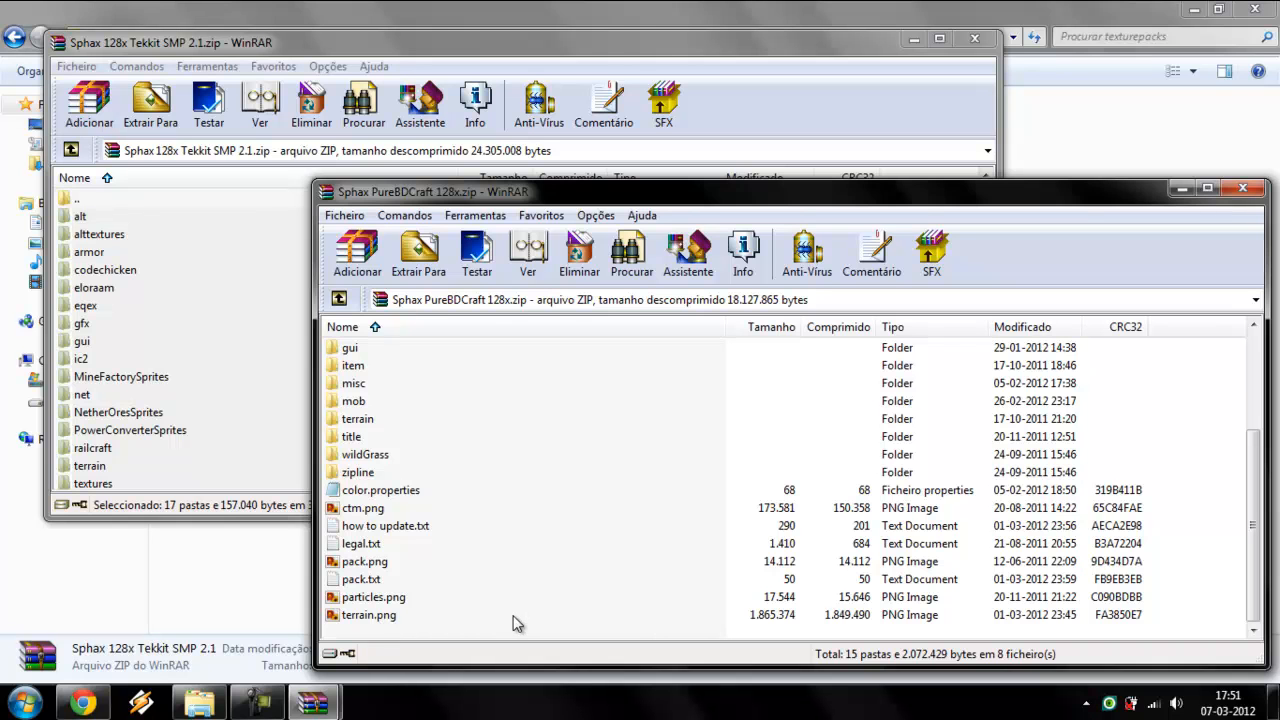
mouse_move(370, 199)
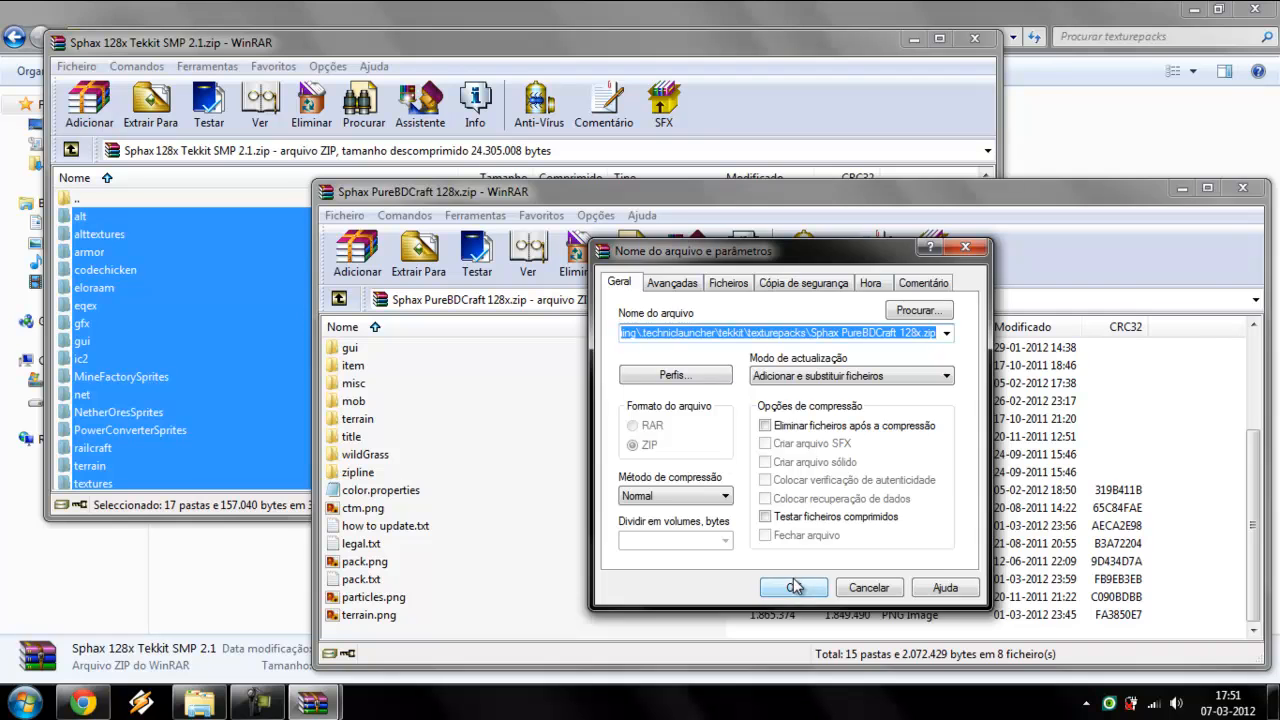
click(793, 587)
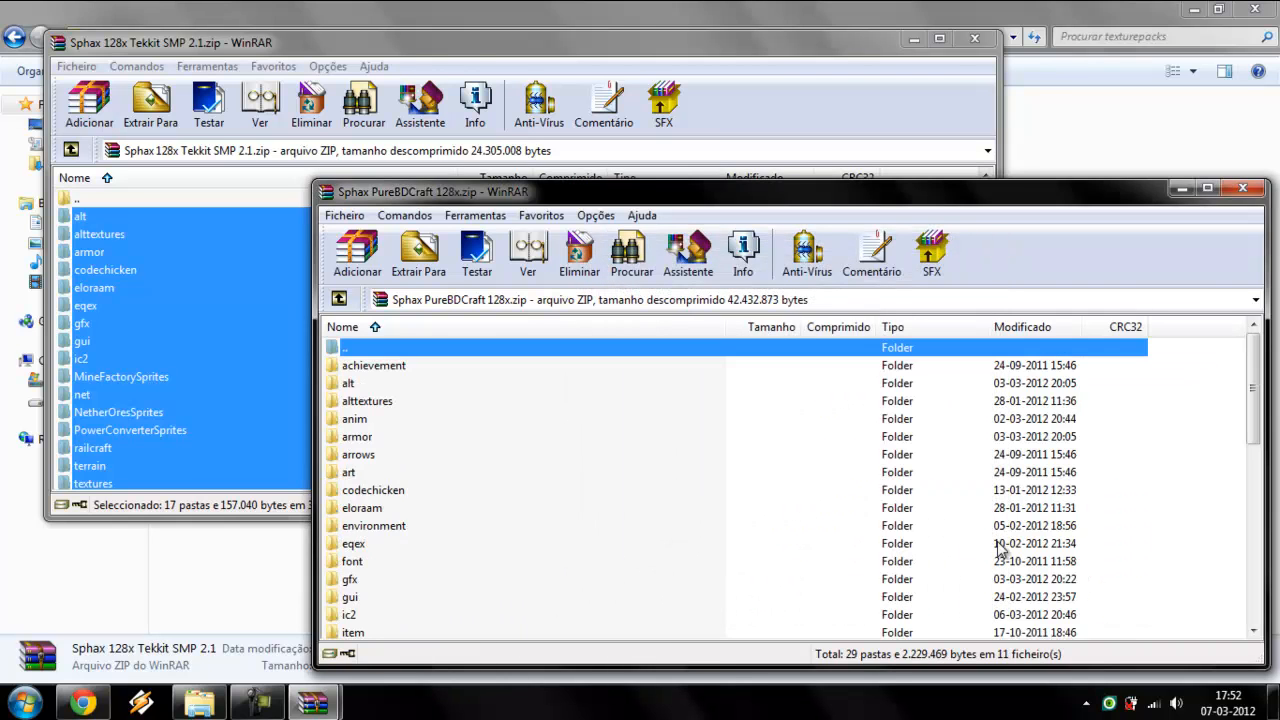
scroll(down, 3)
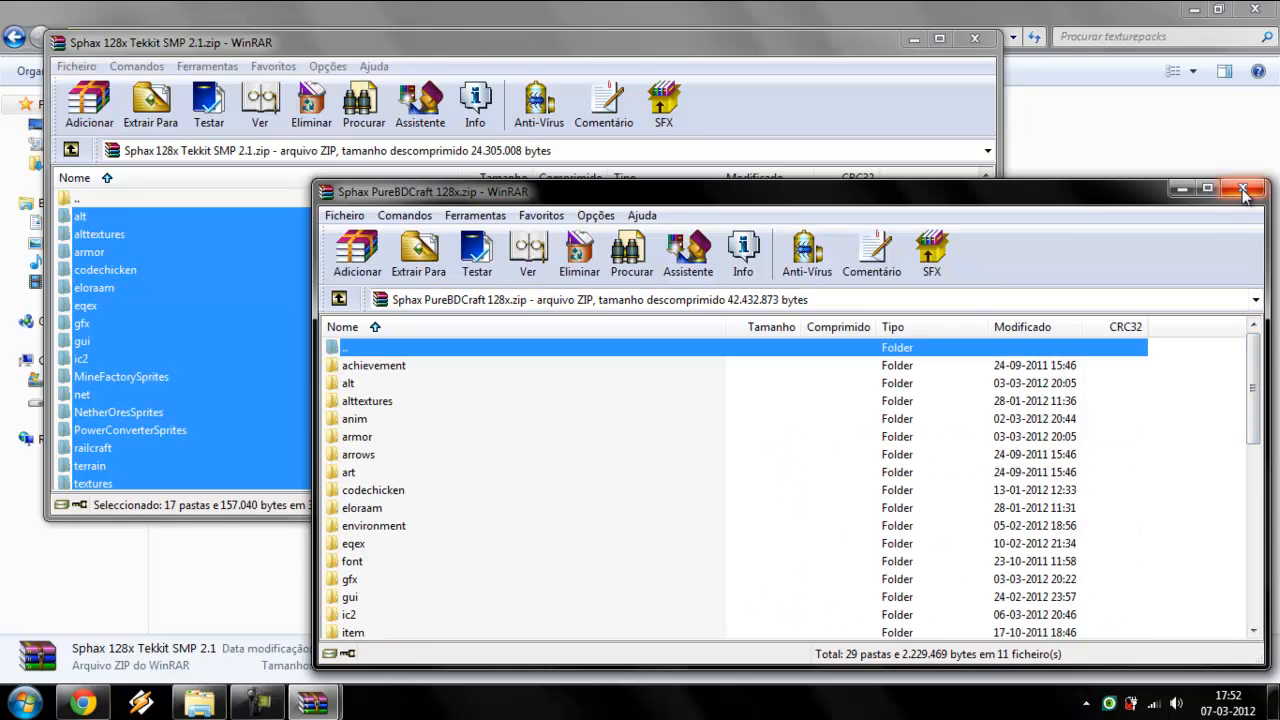
Close WinRAR and log in through Technic Launcher to start Tekkit.
click(1241, 187)
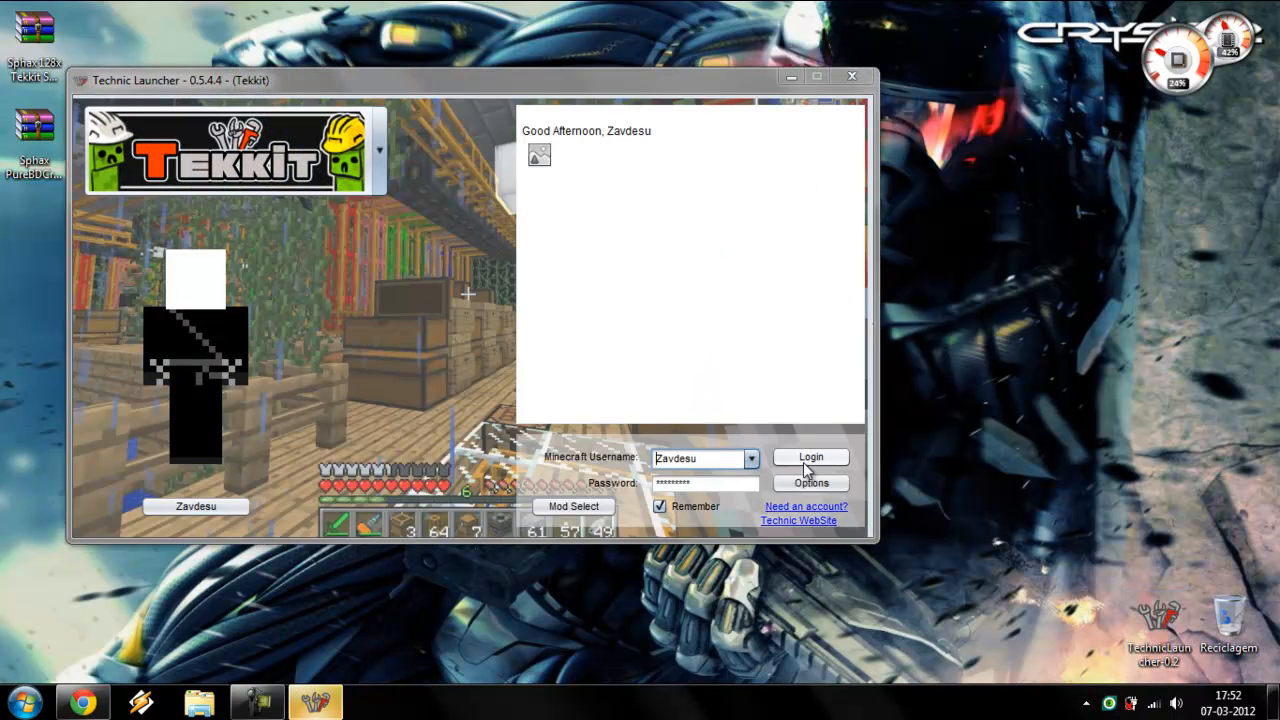
click(810, 457)
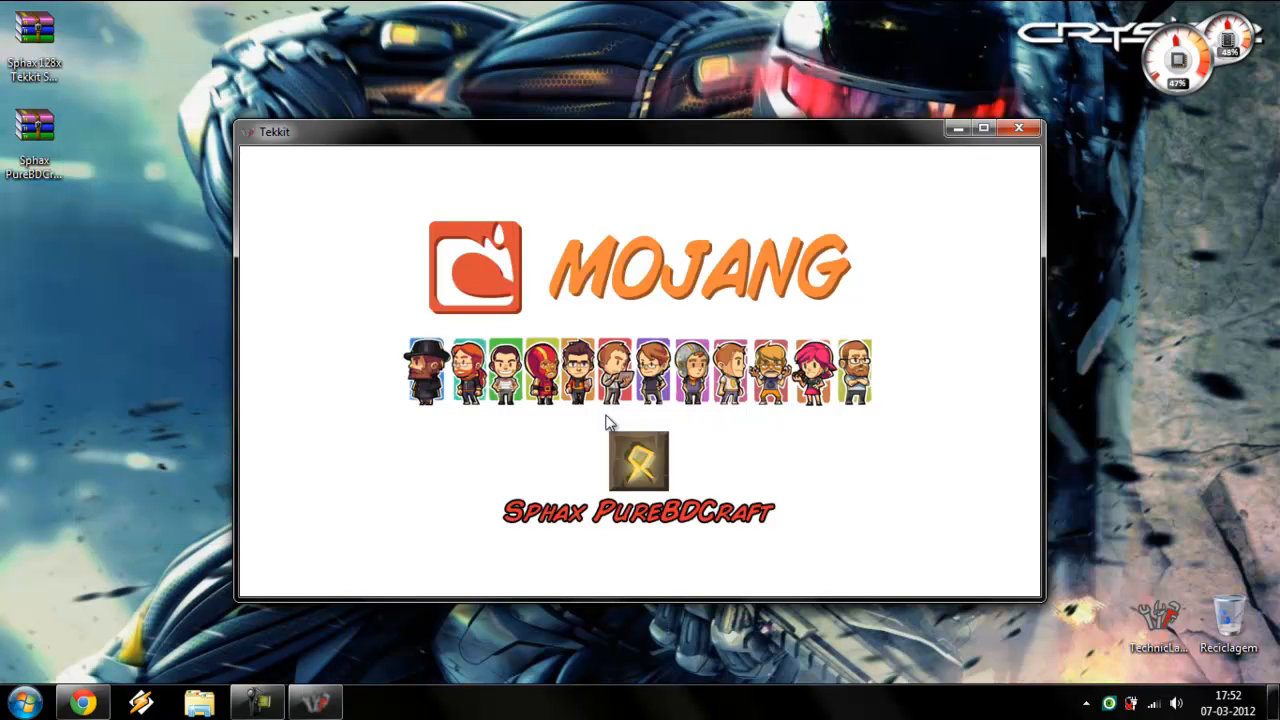
mouse_move(640, 470)
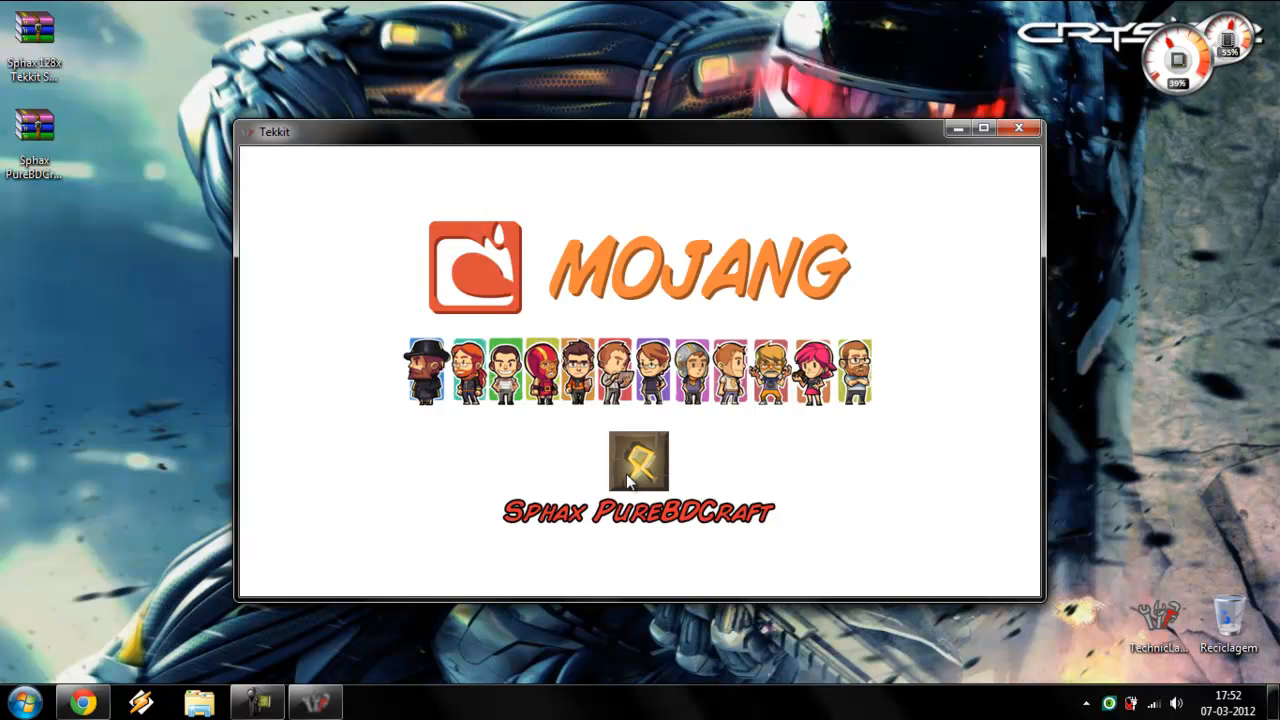
mouse_move(958, 602)
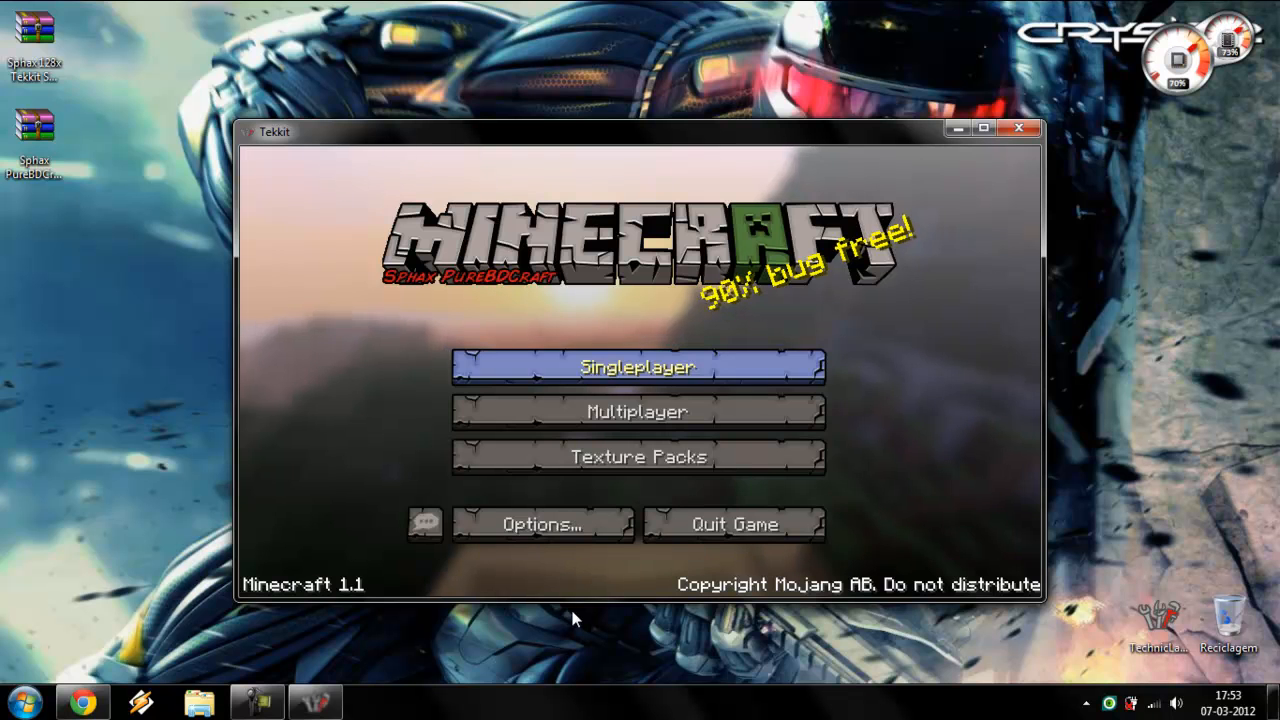
mouse_move(655, 345)
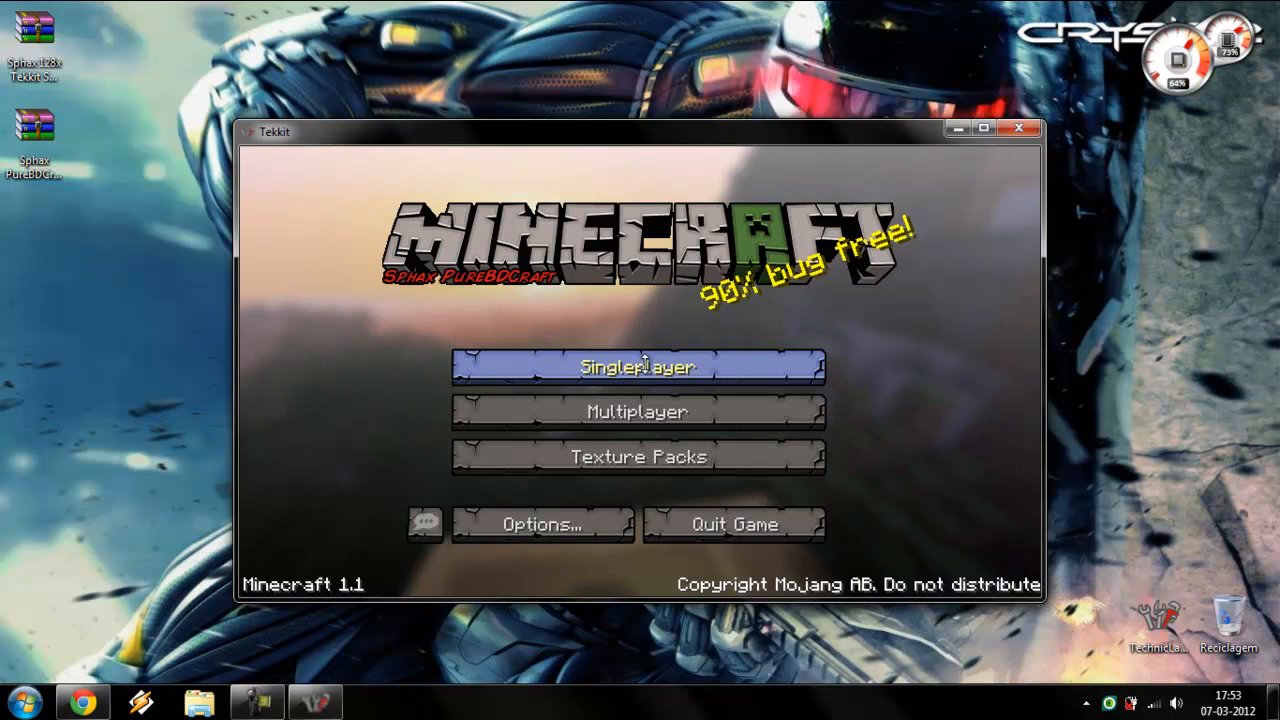
Load the New World save from the Singleplayer world list.
click(638, 367)
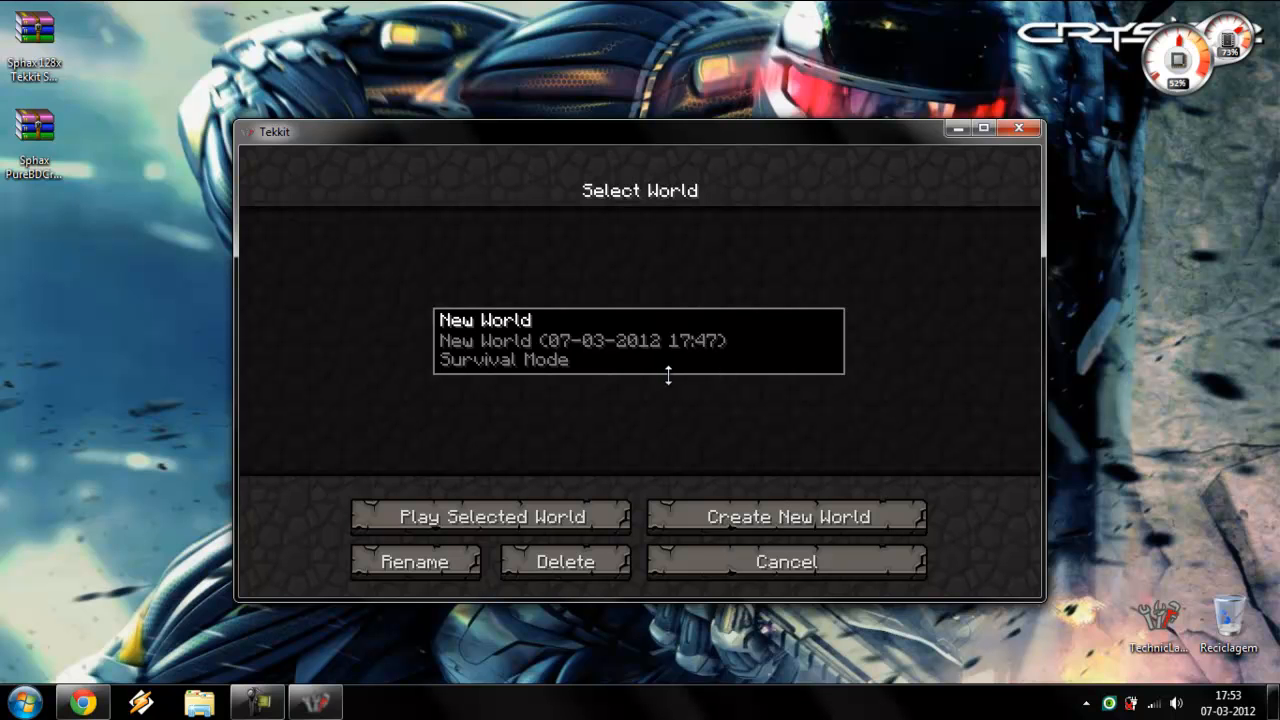
click(480, 516)
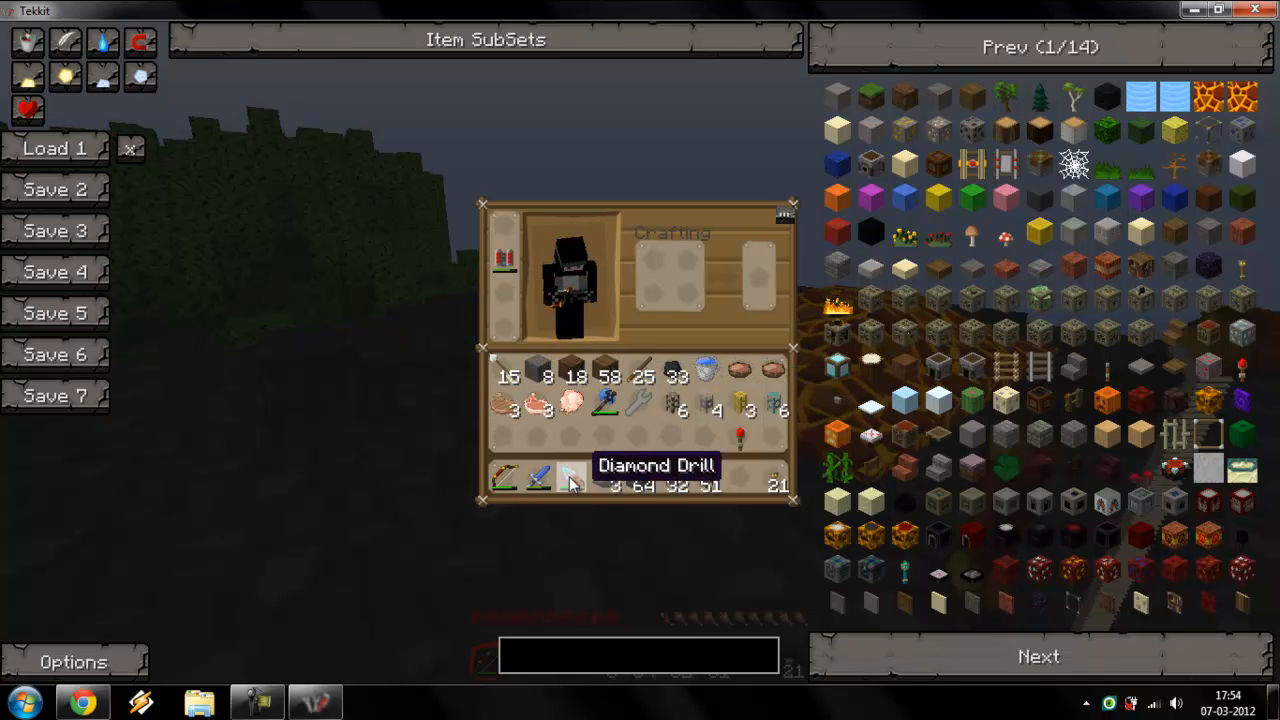
mouse_move(605, 415)
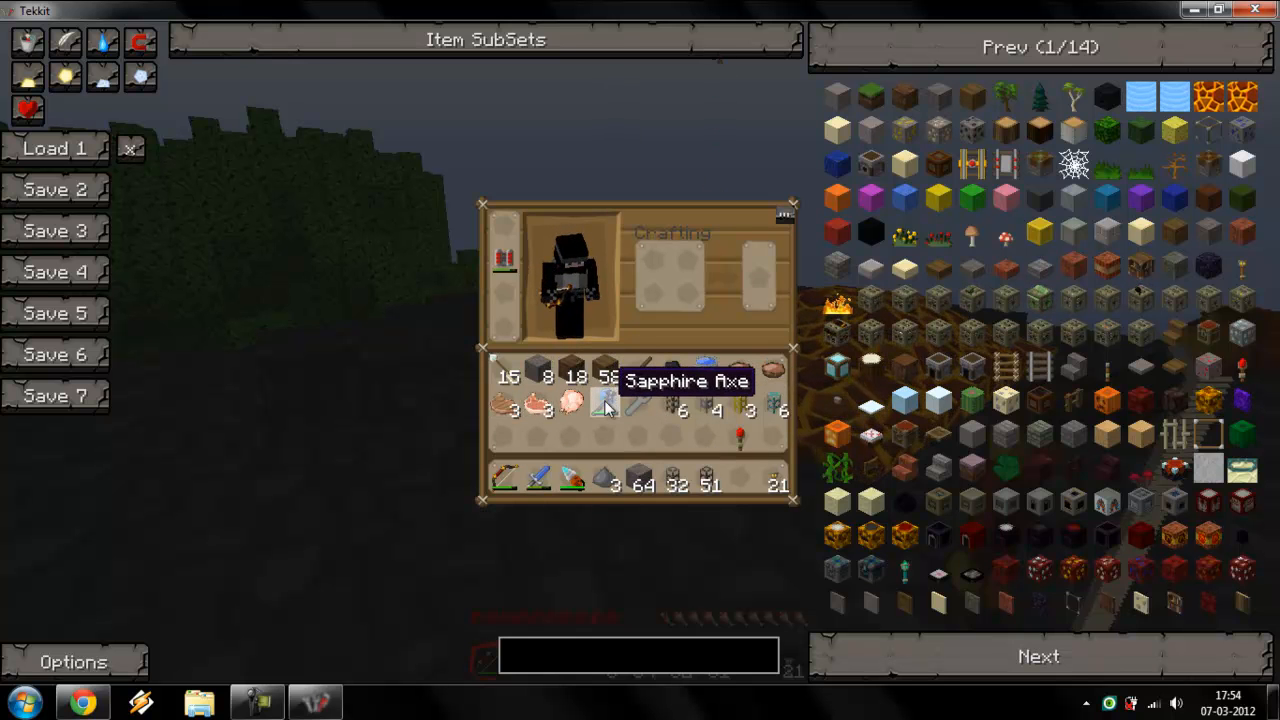
Page back through the NEI item list checking retextured items, then close the inventory.
click(1033, 653)
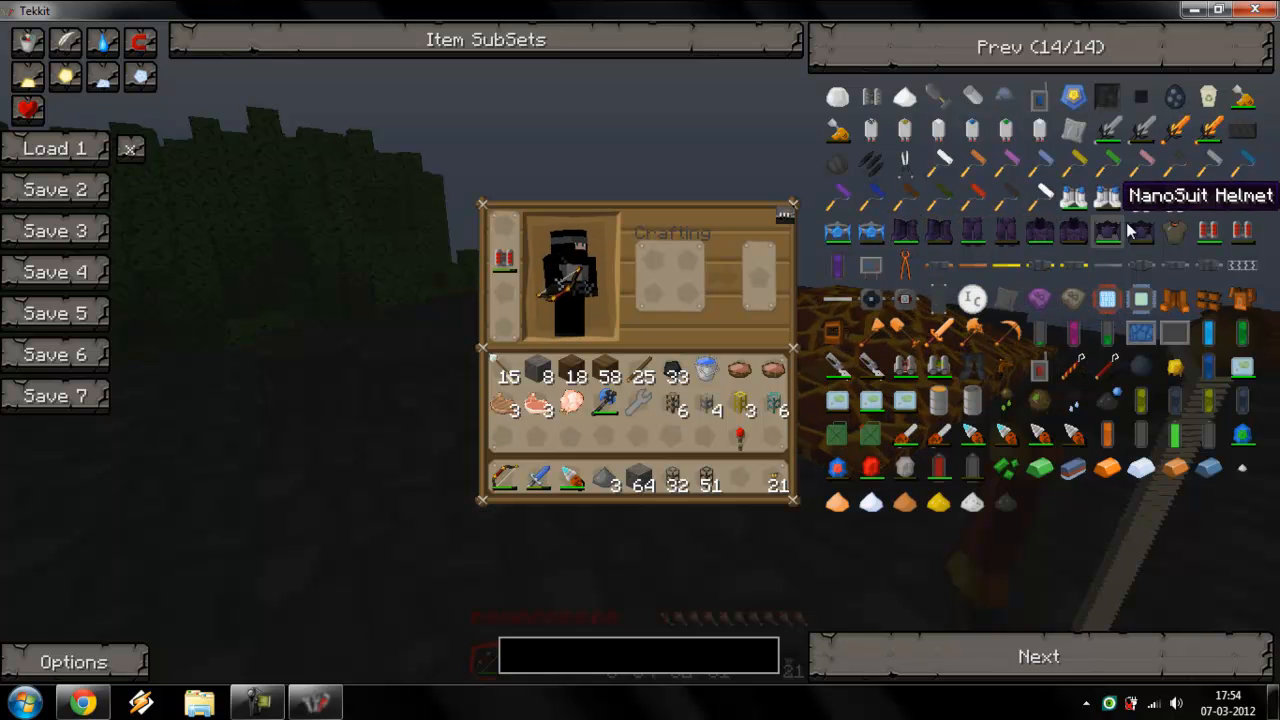
click(1043, 47)
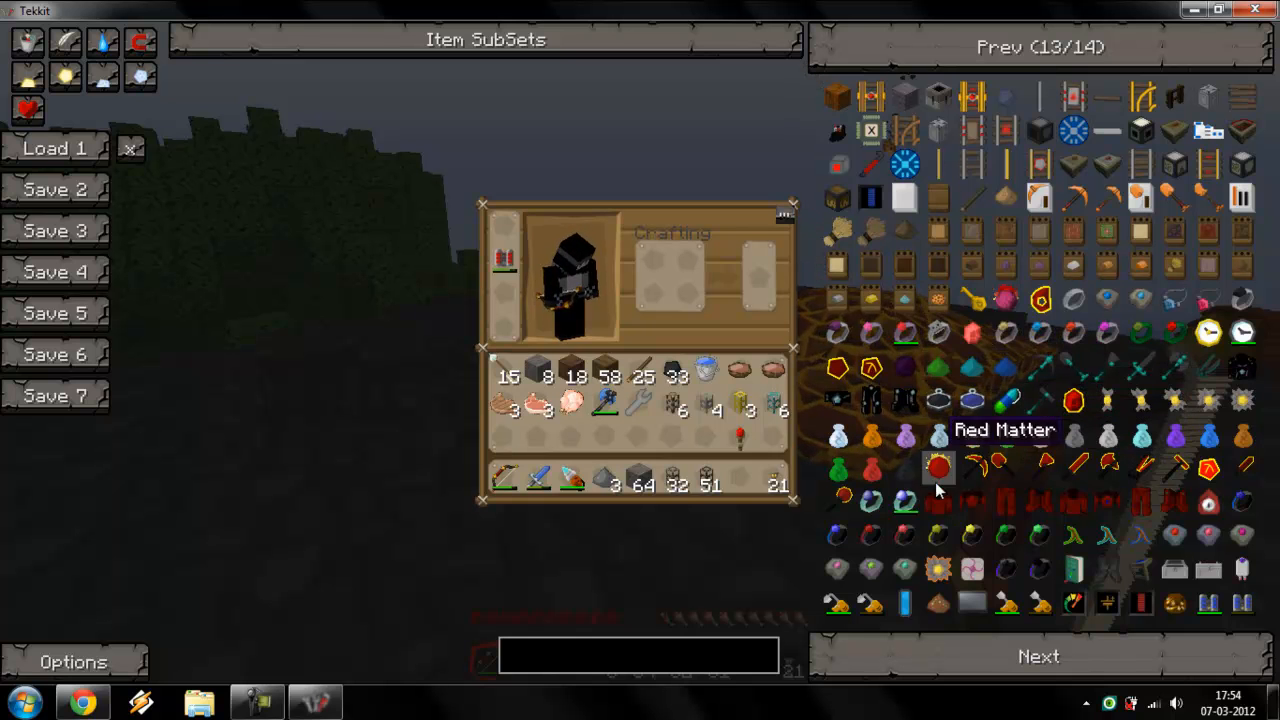
click(1050, 46)
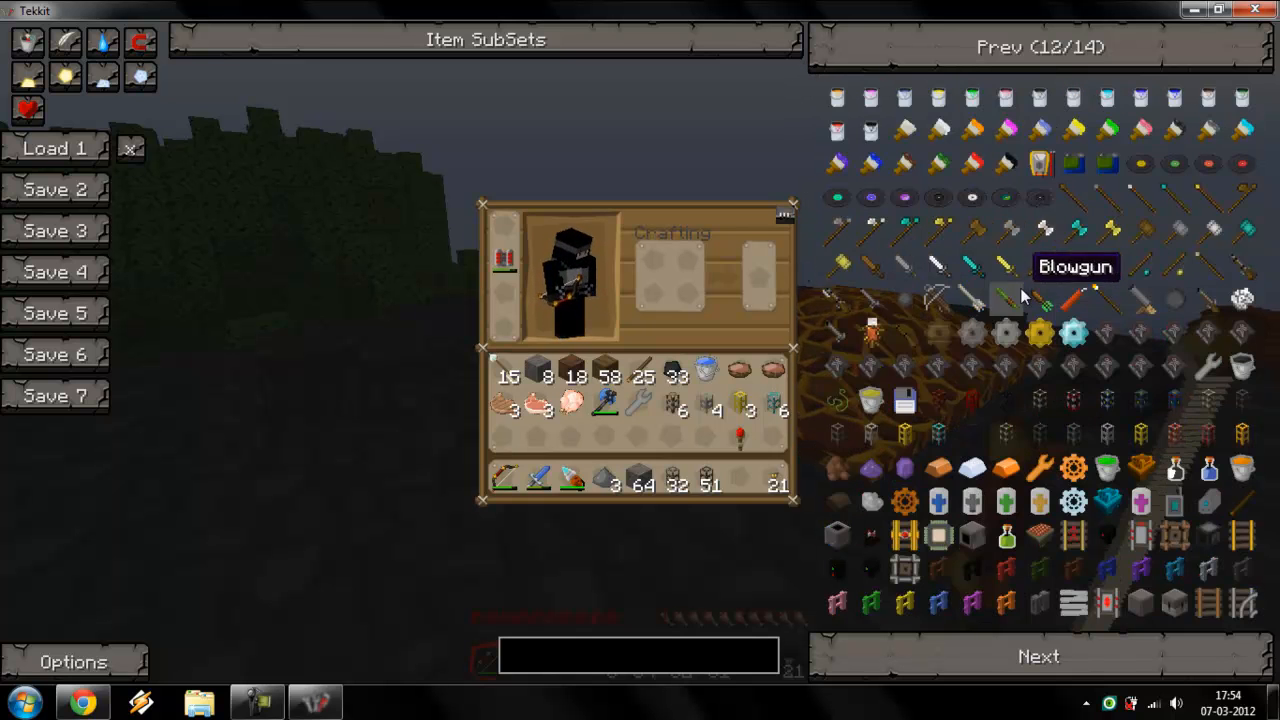
click(1043, 47)
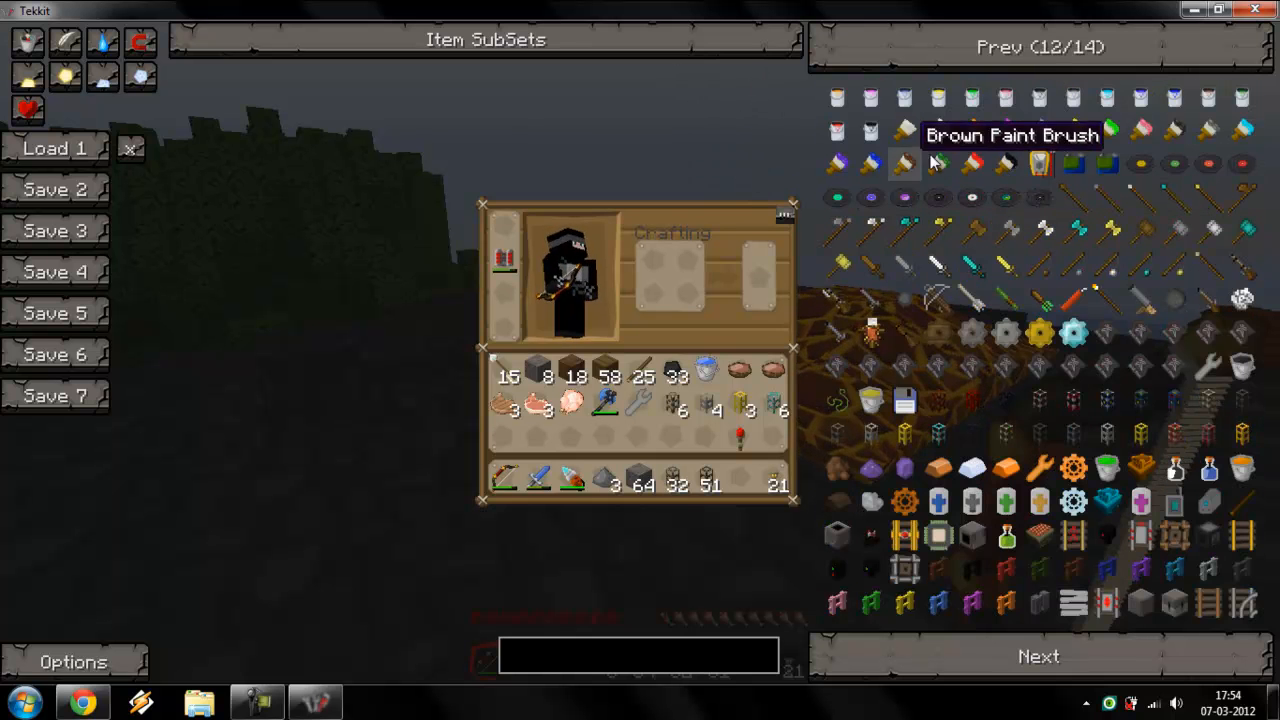
click(1041, 47)
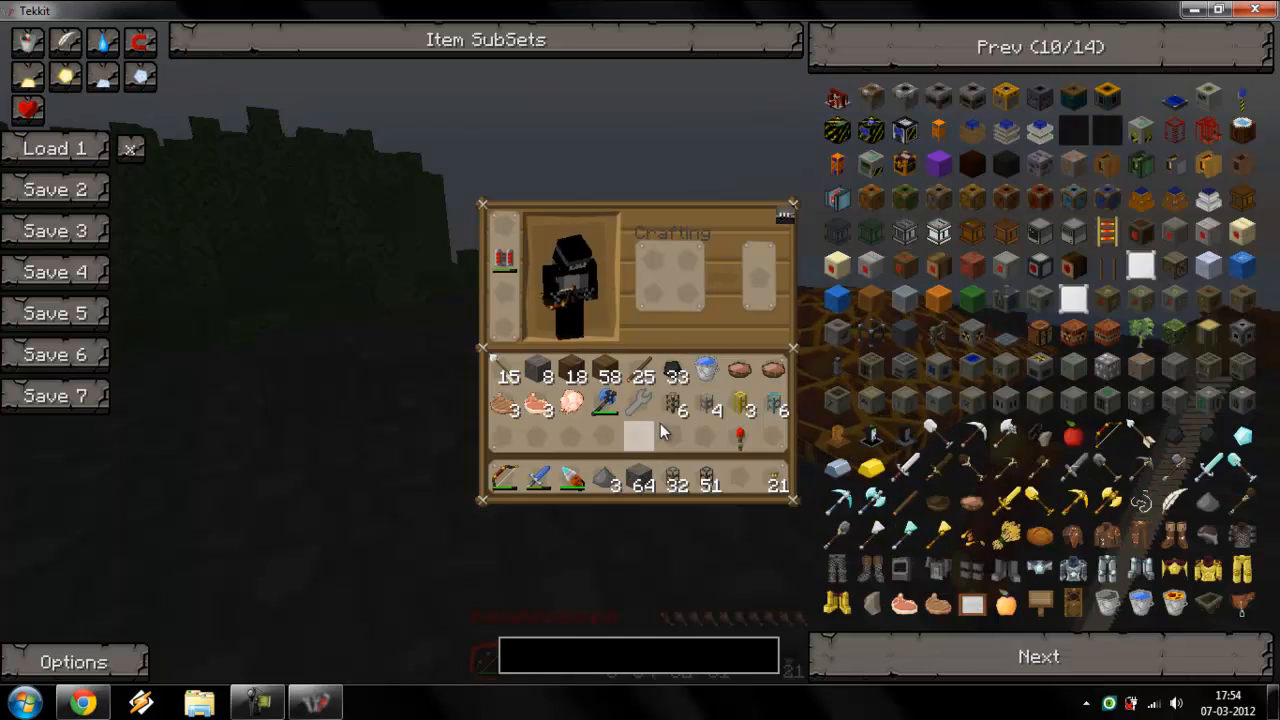
key(Escape)
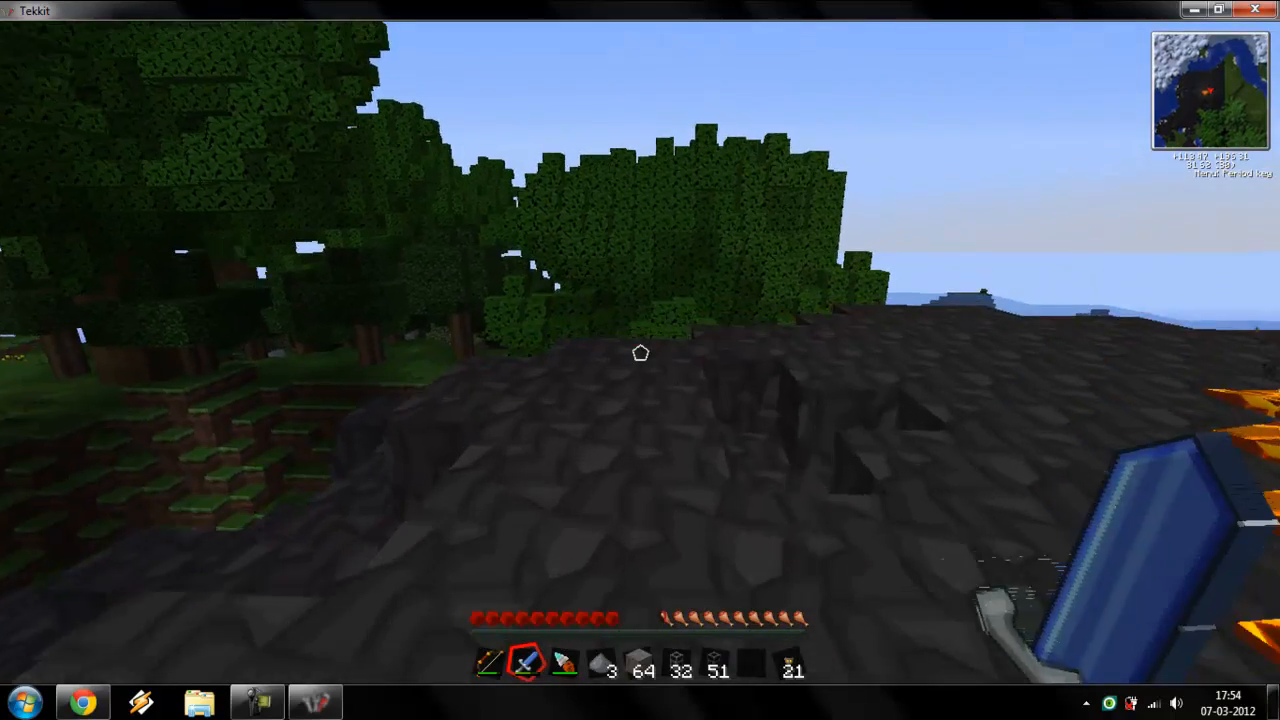
mouse_move(640, 352)
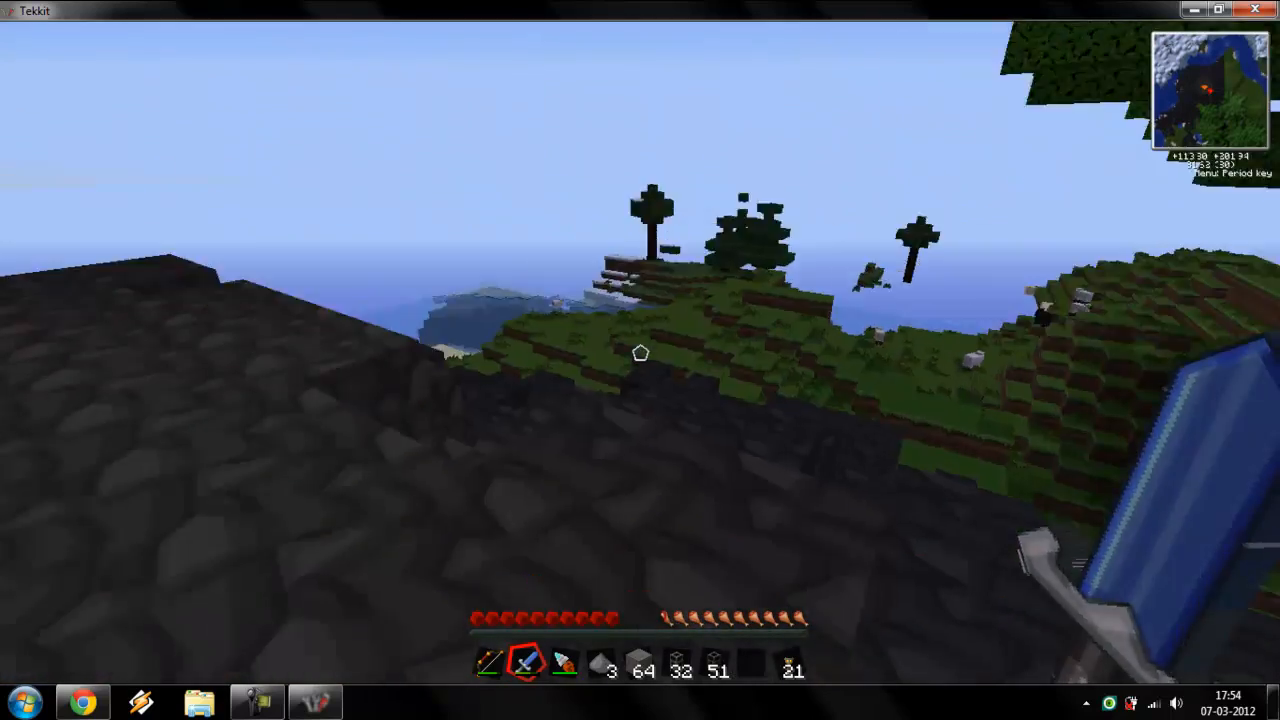